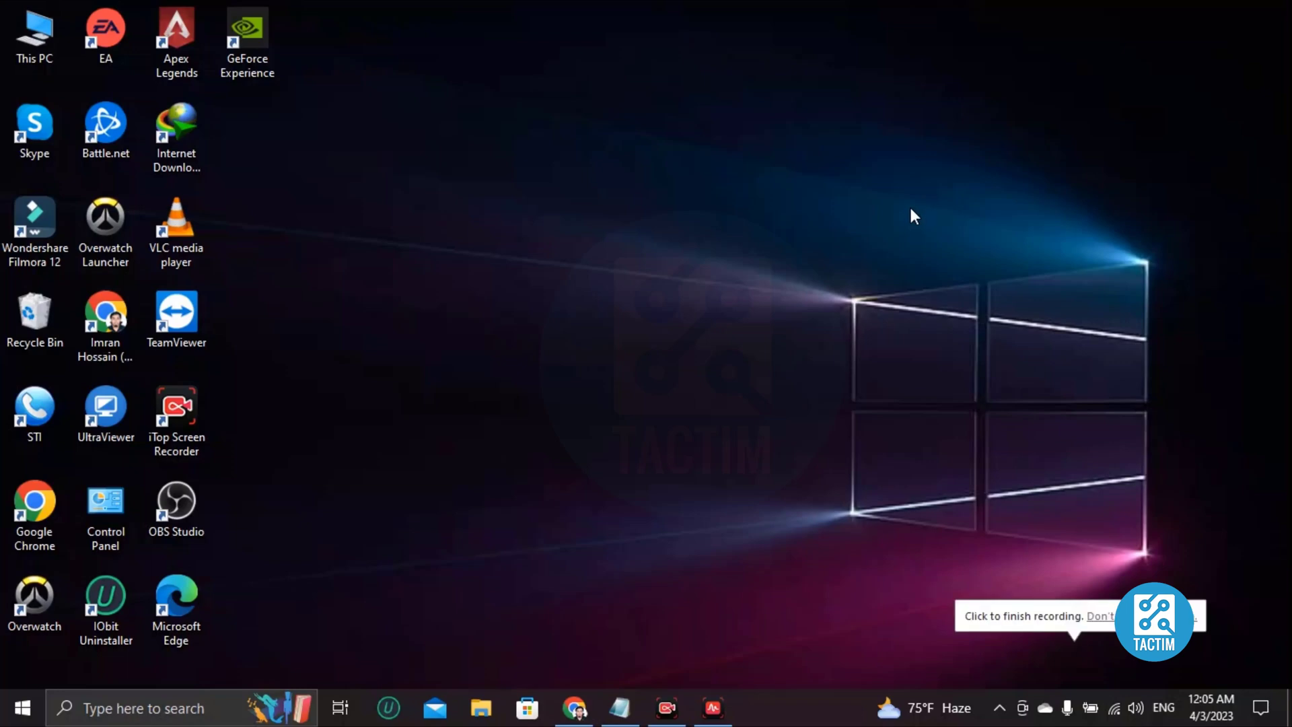
pyautogui.moveTo(912, 215)
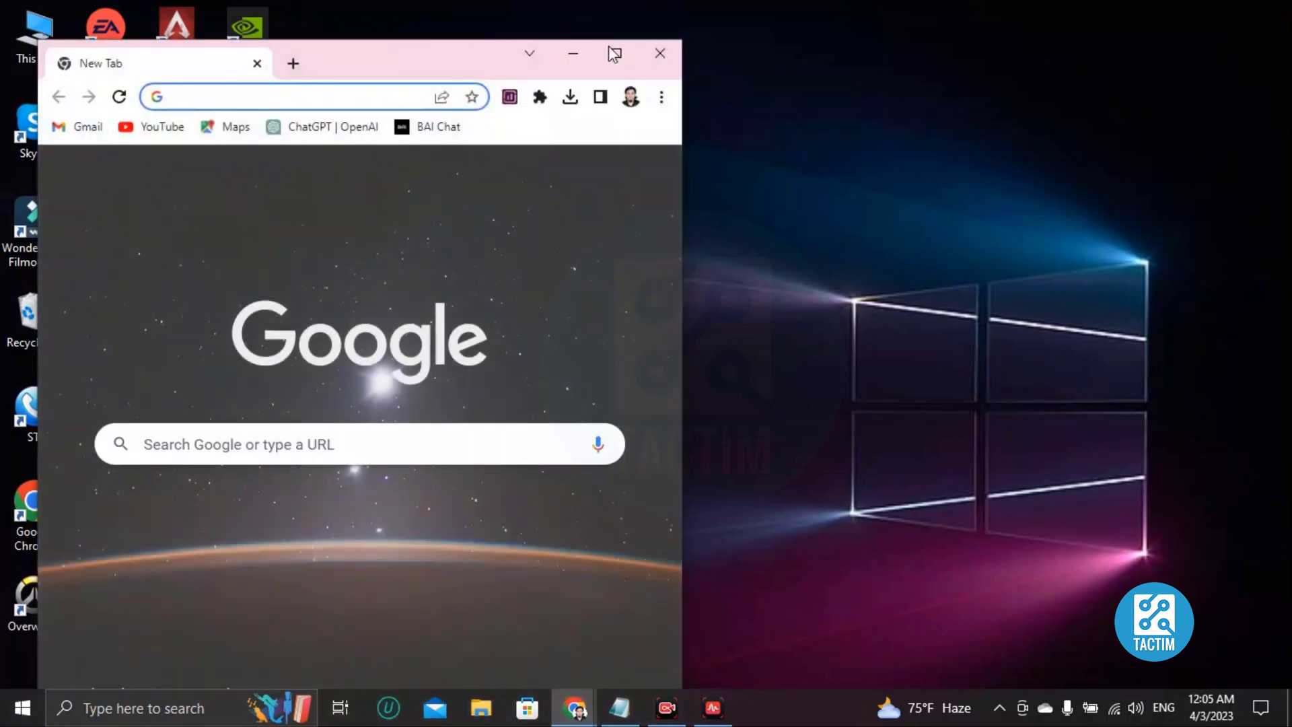
# - From Canva's home page, search the templates for 'retirement card'
pyautogui.click(615, 53)
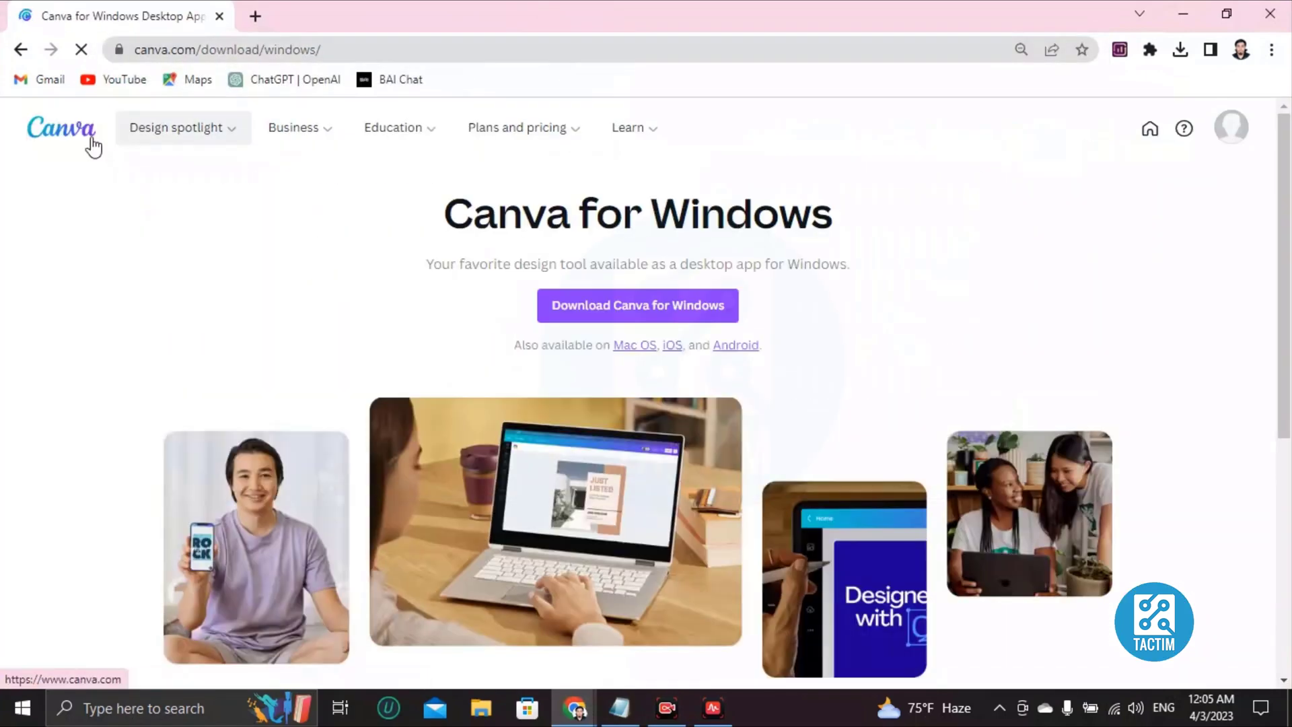
pyautogui.click(60, 127)
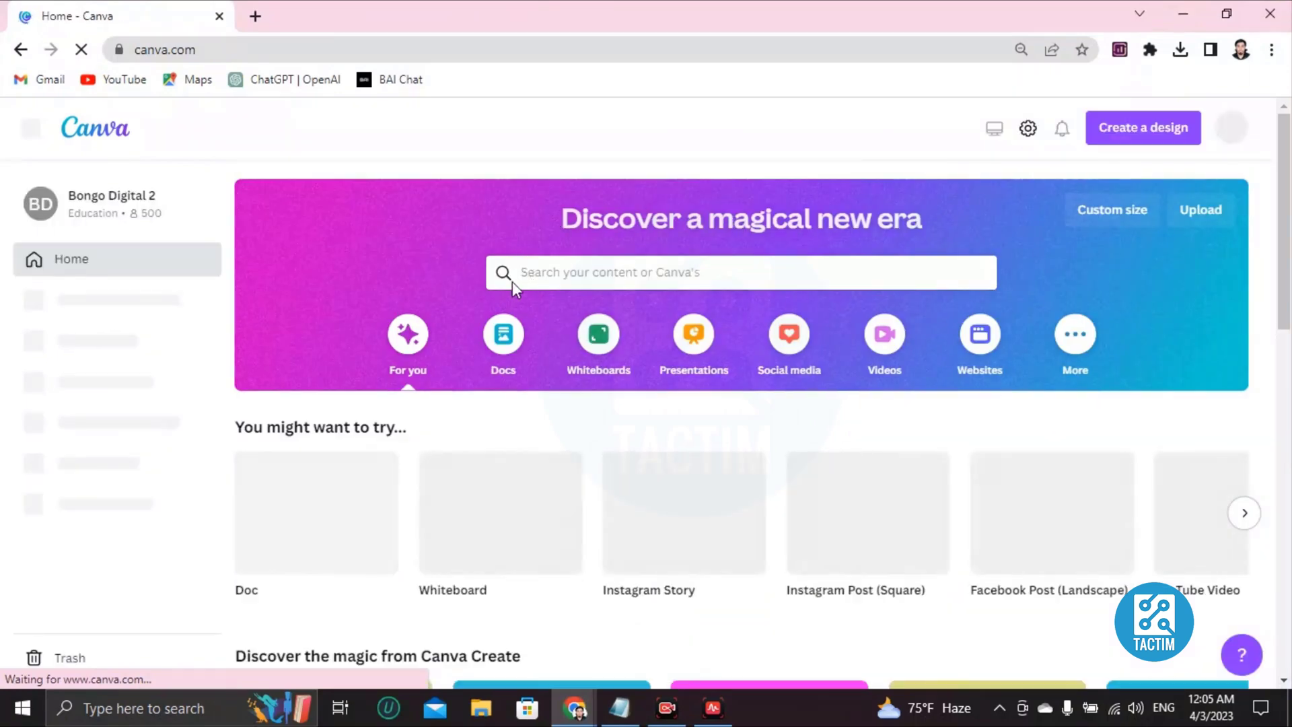
pyautogui.click(740, 272)
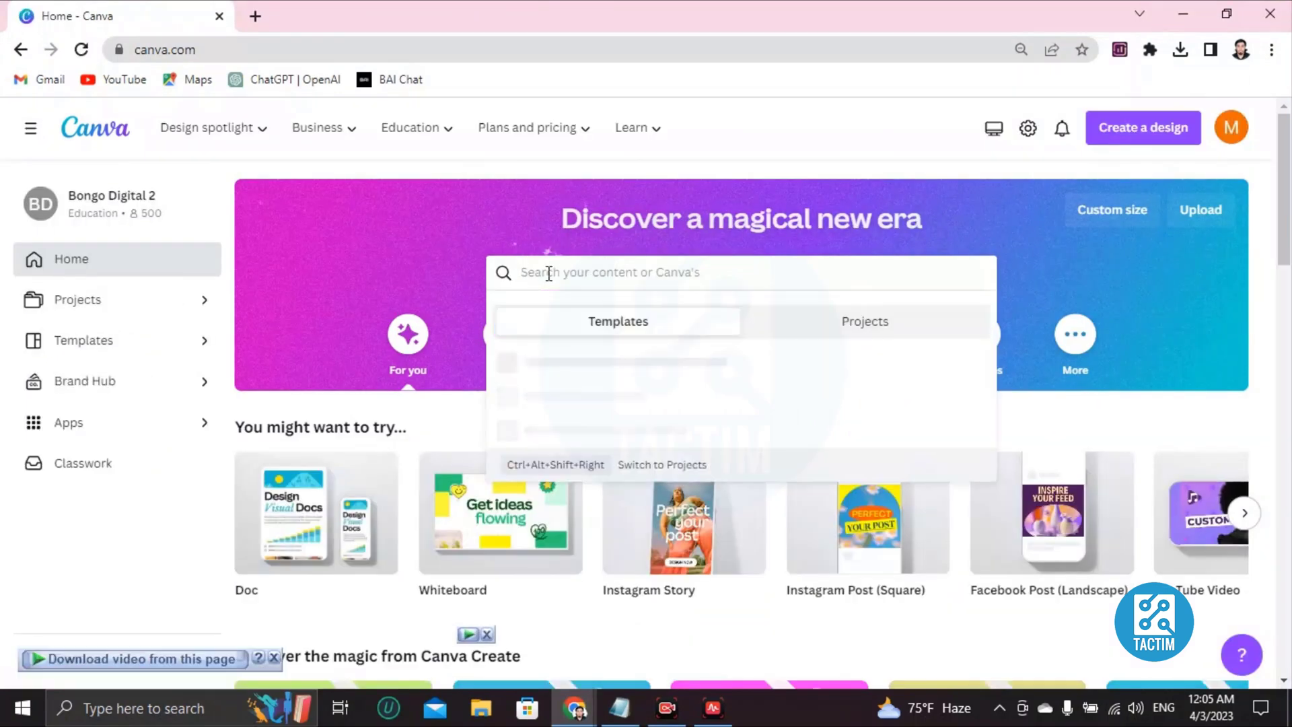
pyautogui.write('retire')
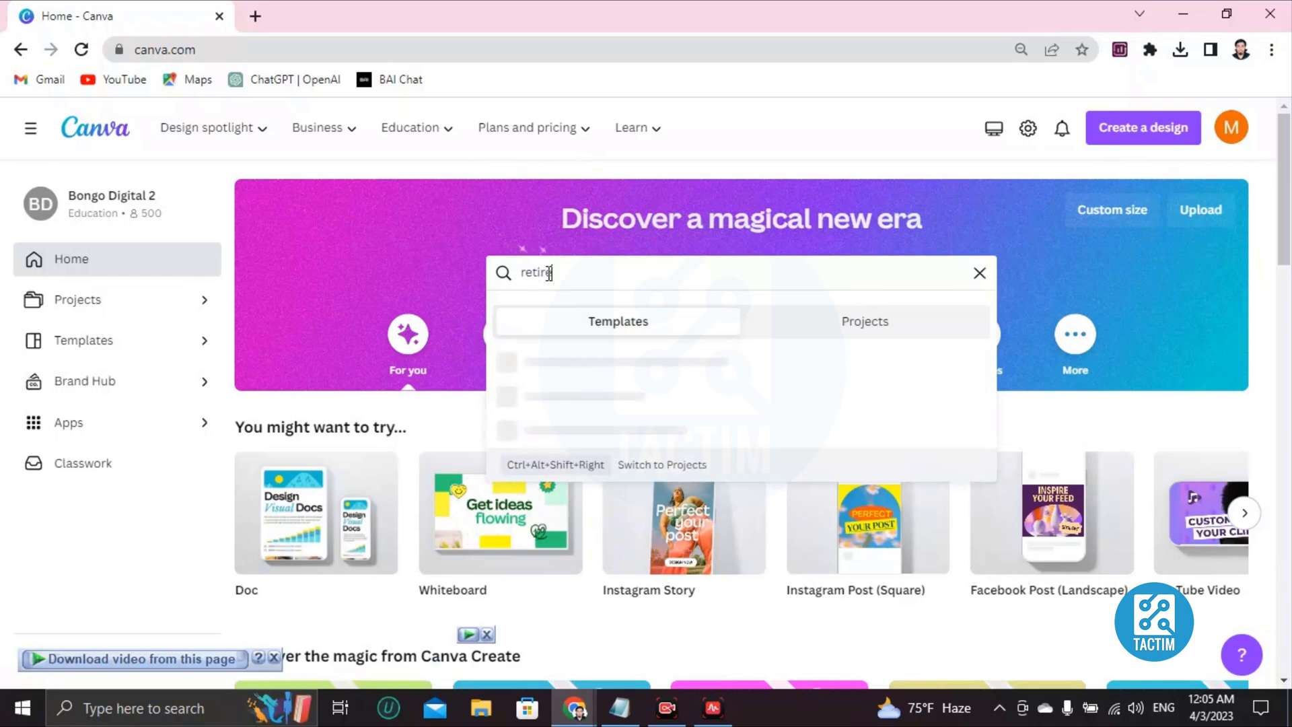
pyautogui.write('ment card')
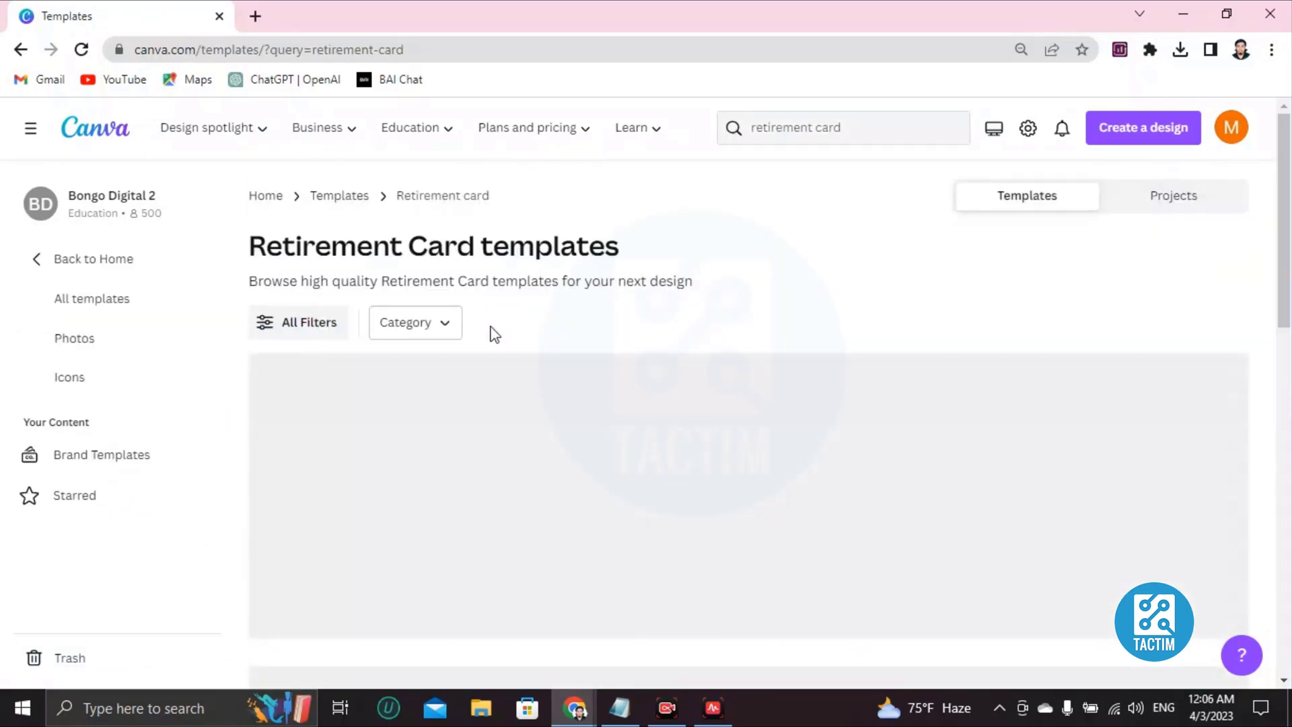
# - Browse the results and preview the Dark Purple and Yellow Photo Retirement Card
pyautogui.scroll(-3)
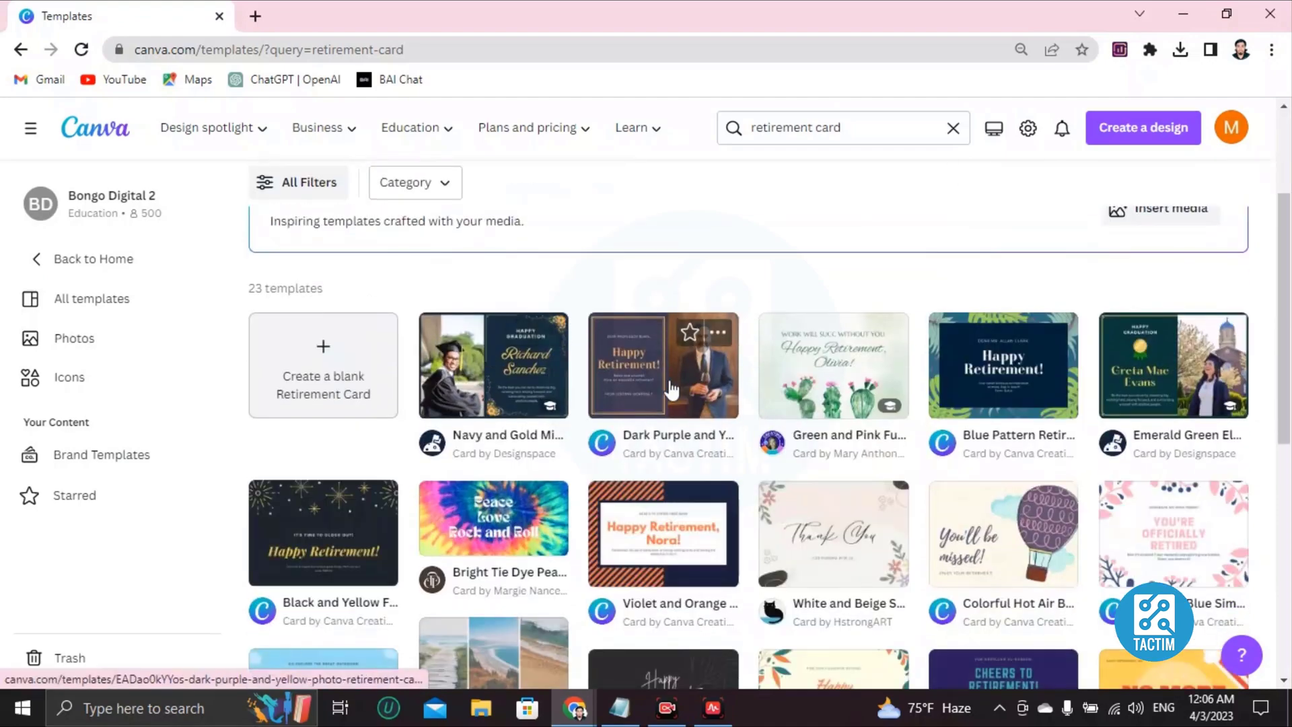
pyautogui.scroll(-3)
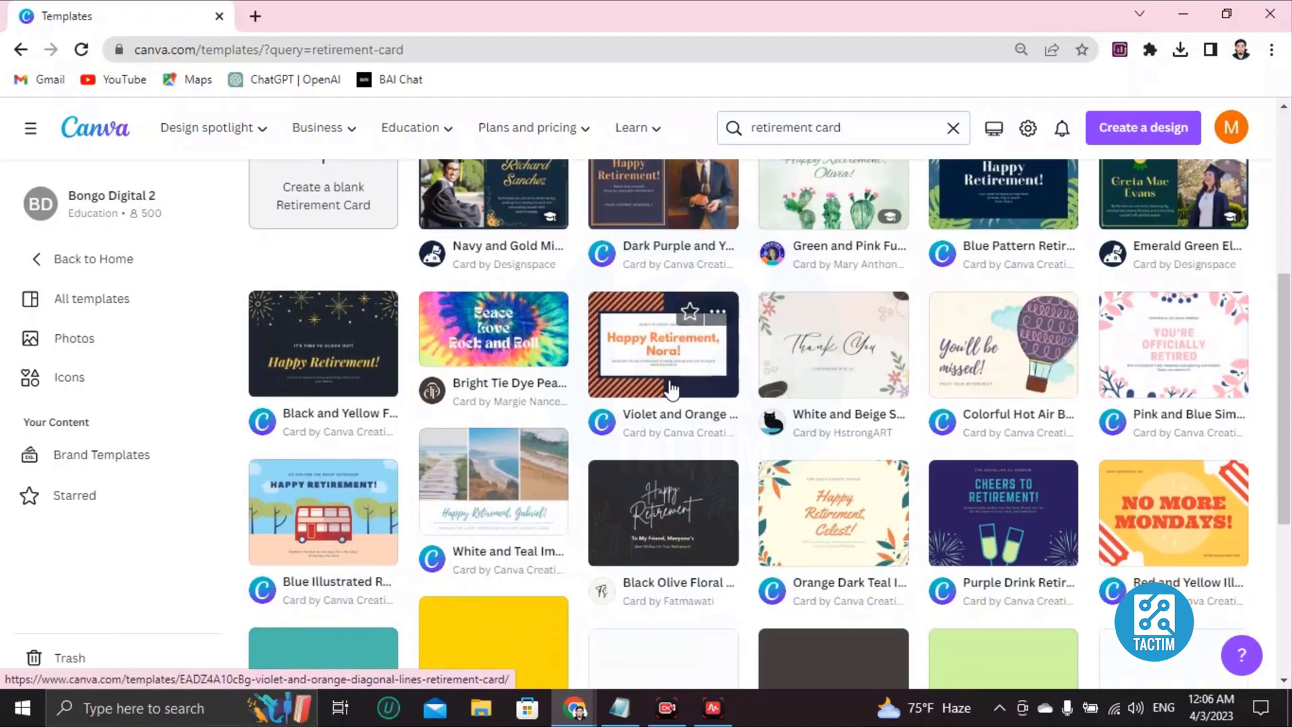
pyautogui.scroll(-3)
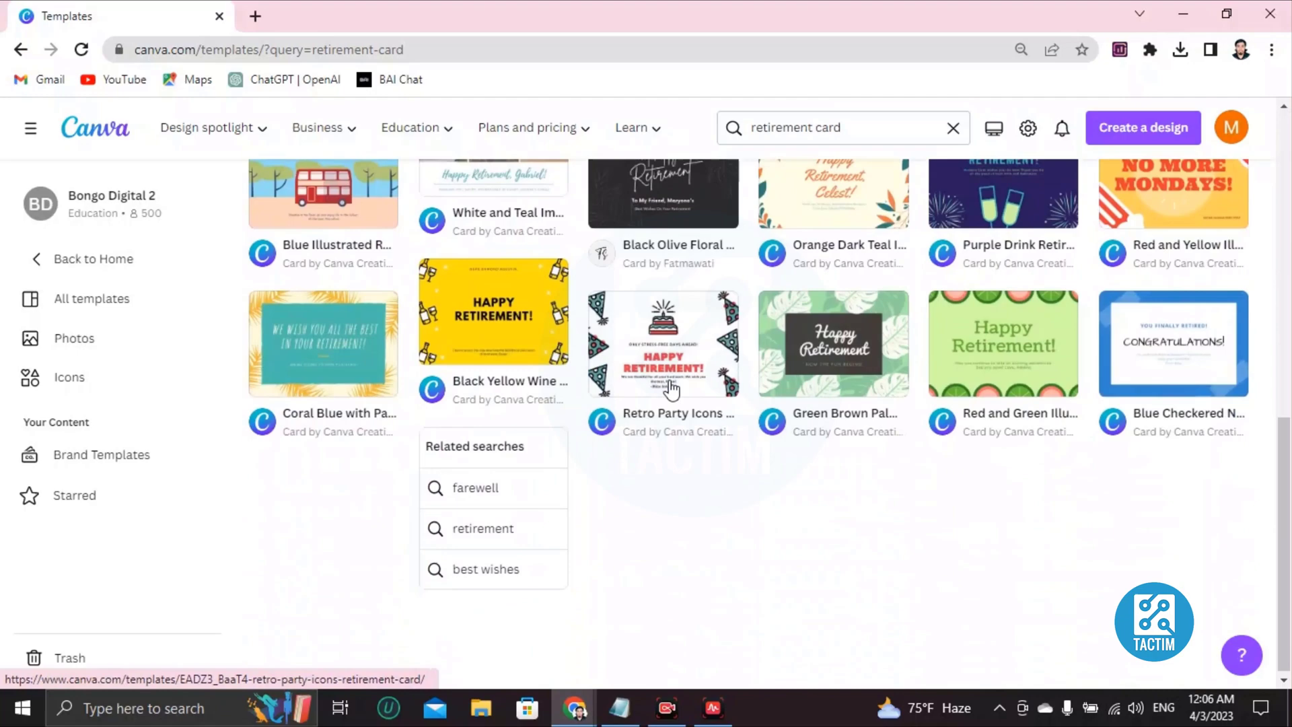
pyautogui.scroll(3)
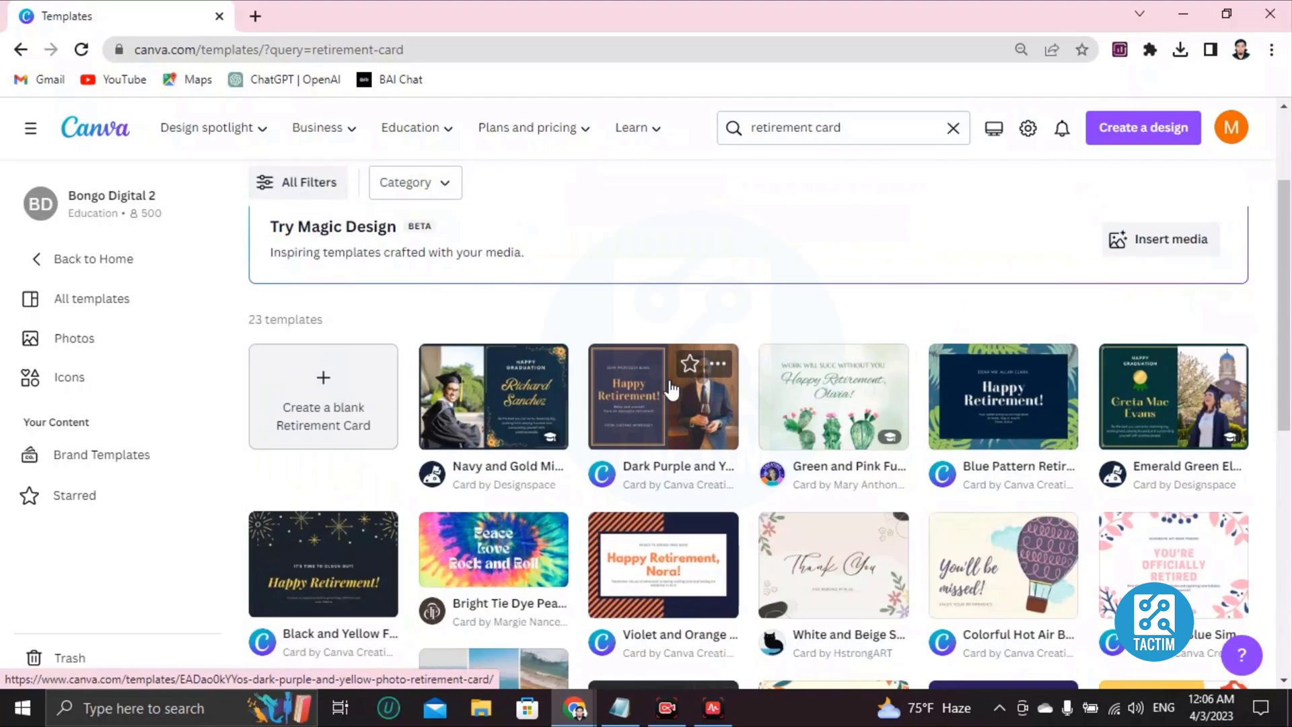
pyautogui.scroll(-3)
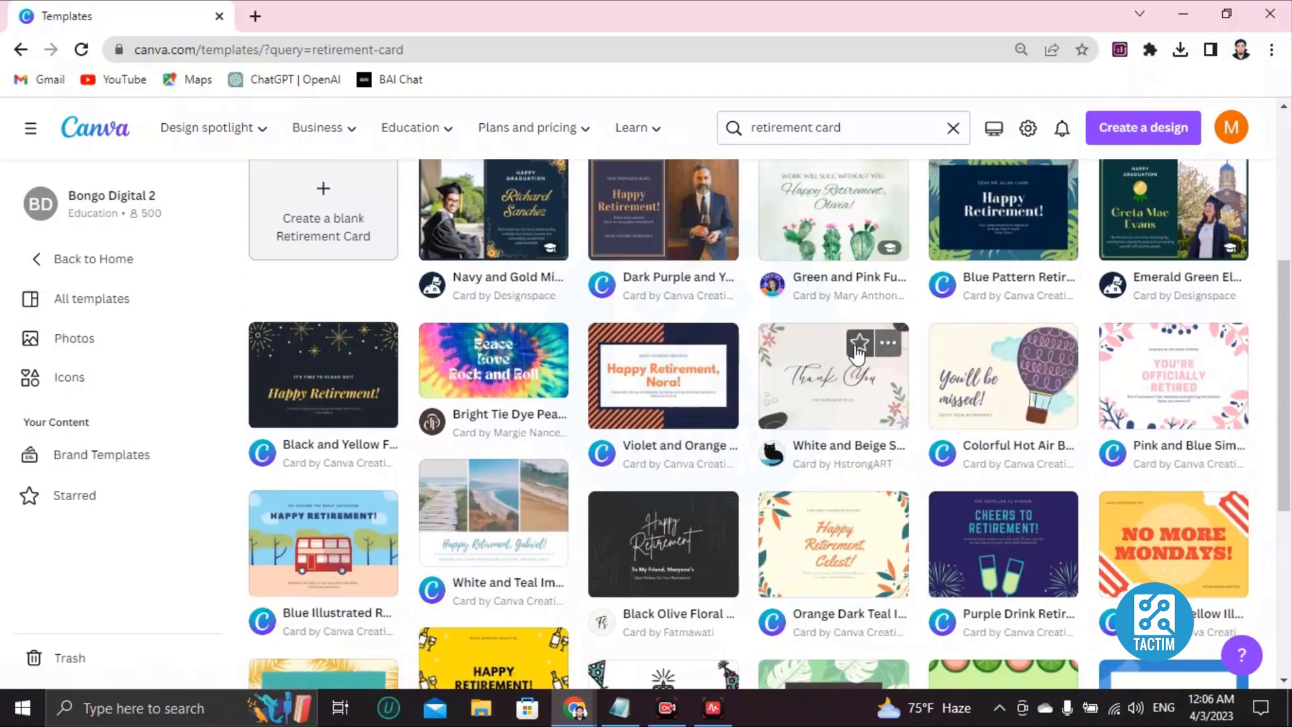
pyautogui.moveTo(668, 229)
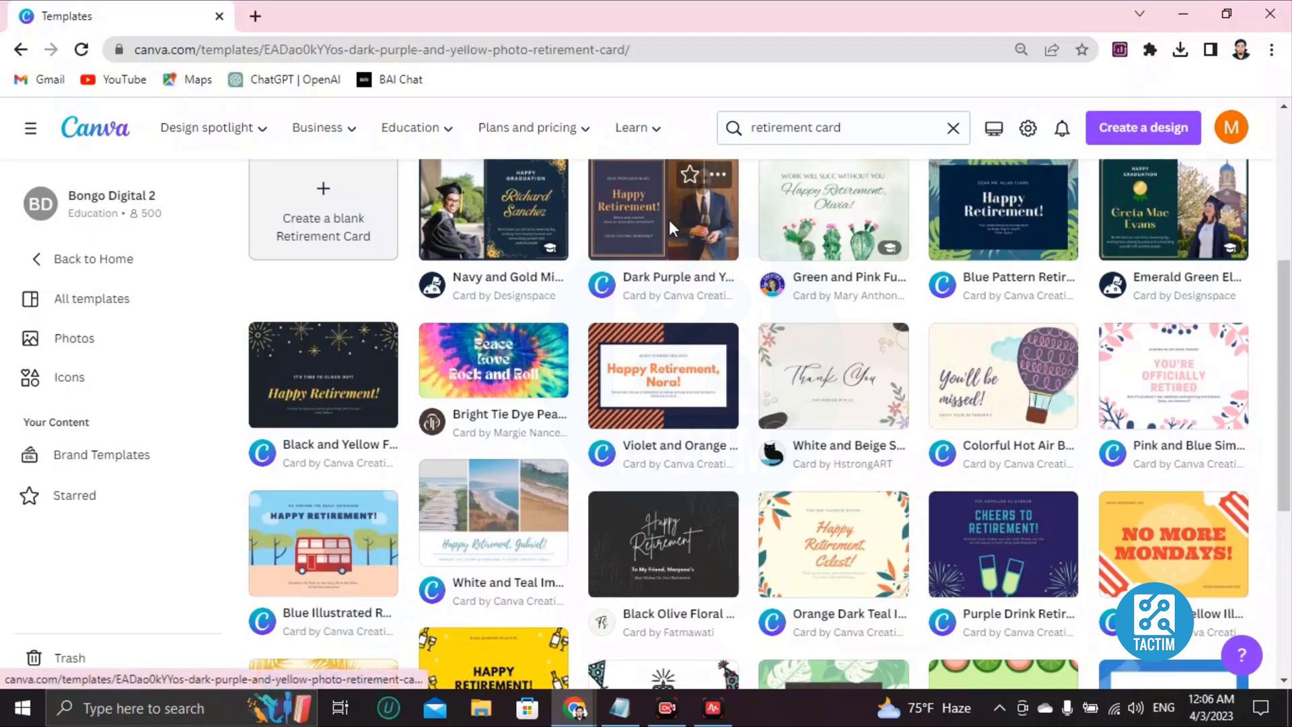
pyautogui.click(662, 207)
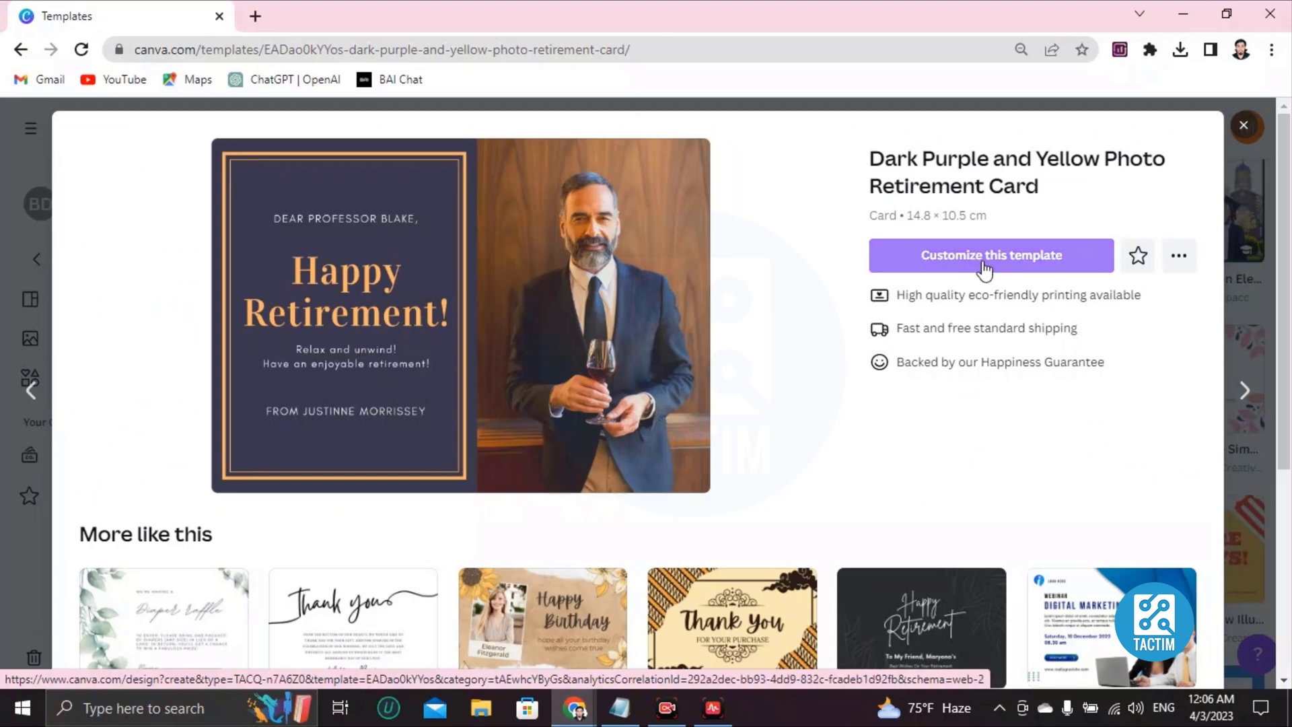
# - Customize the template in the editor and select the card's orange frame
pyautogui.click(992, 254)
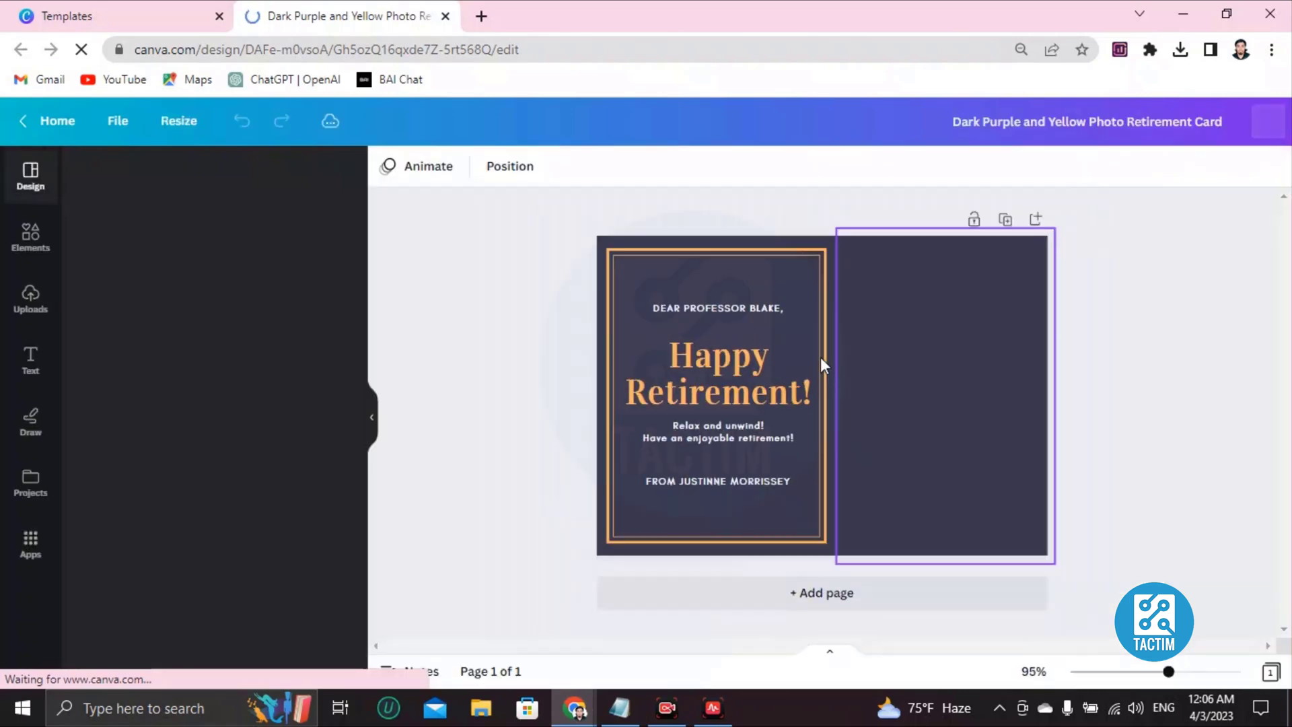
pyautogui.click(30, 175)
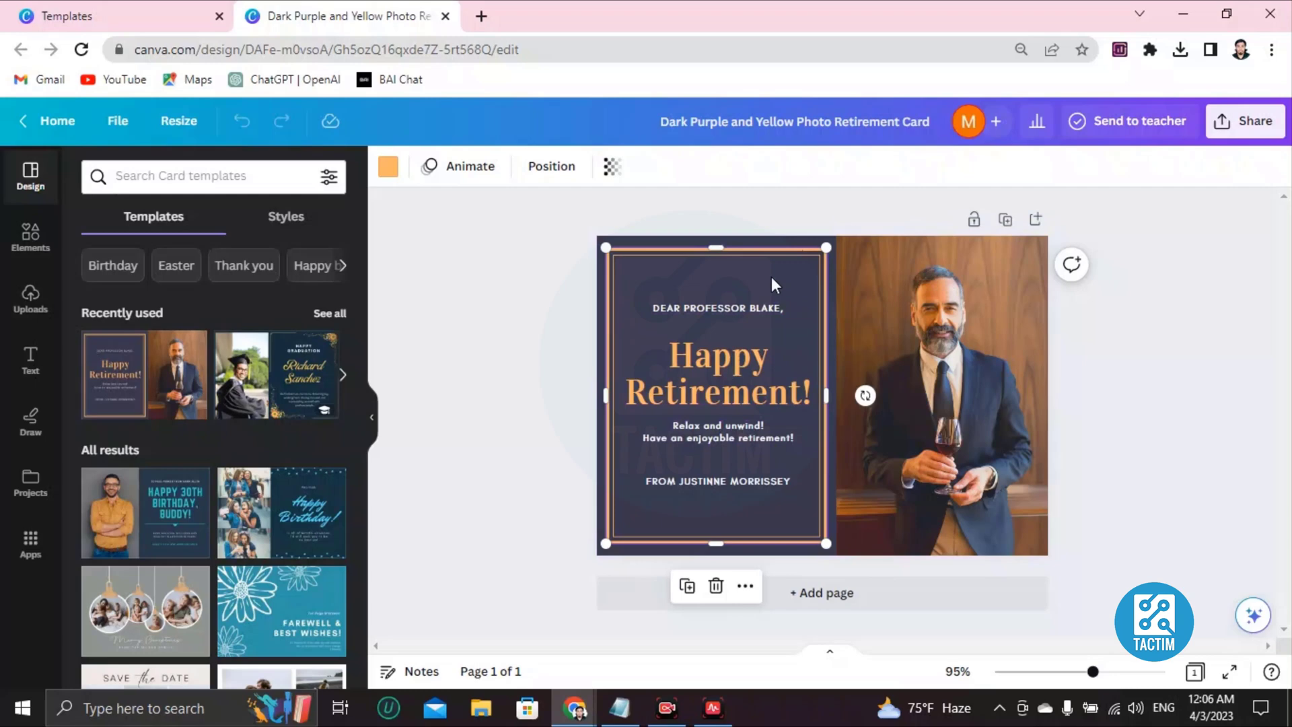
# - Delete the man's photo from the card's right half, leaving the placeholder graphic
pyautogui.scroll(3)
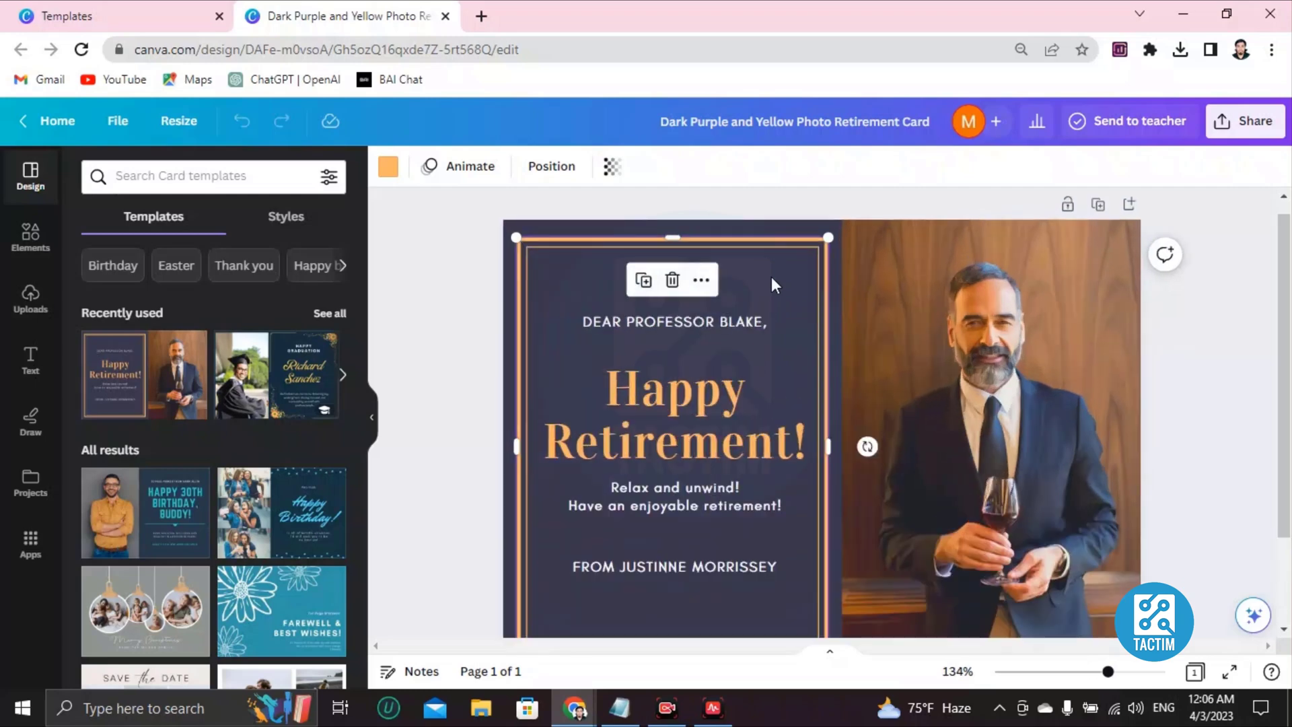
pyautogui.scroll(-3)
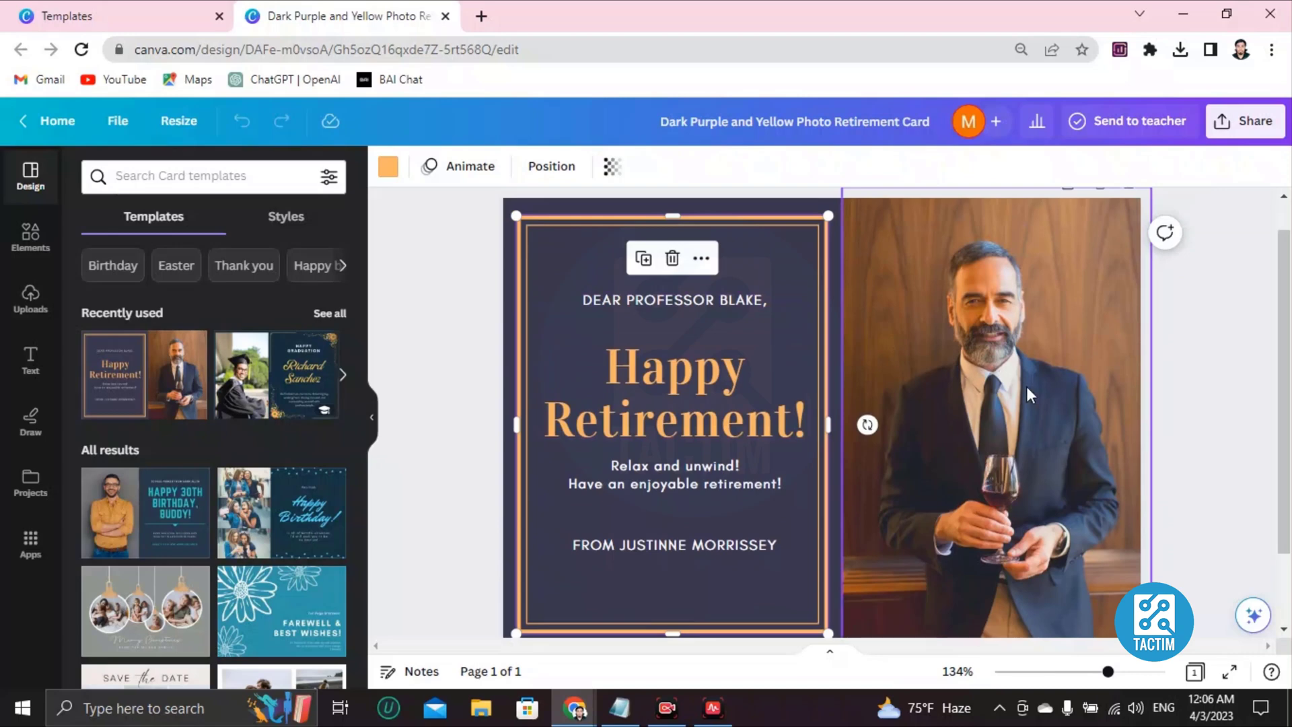
pyautogui.moveTo(1010, 375)
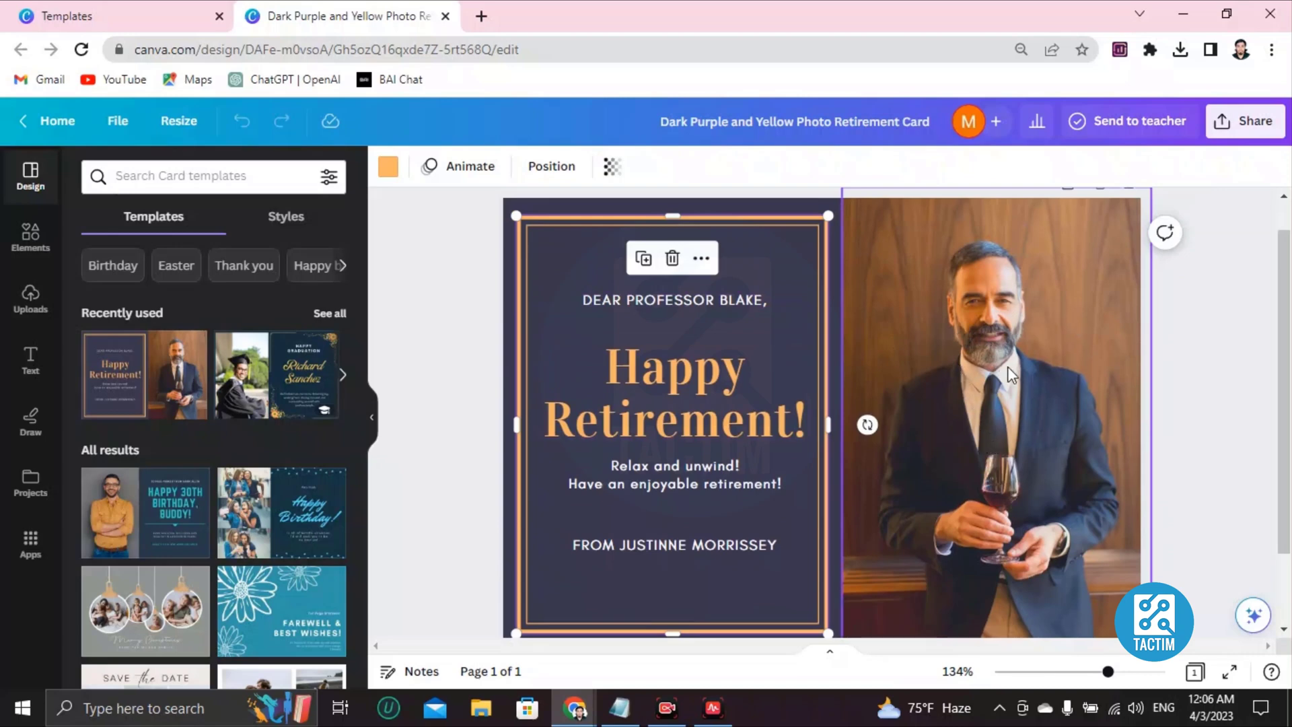
pyautogui.click(989, 372)
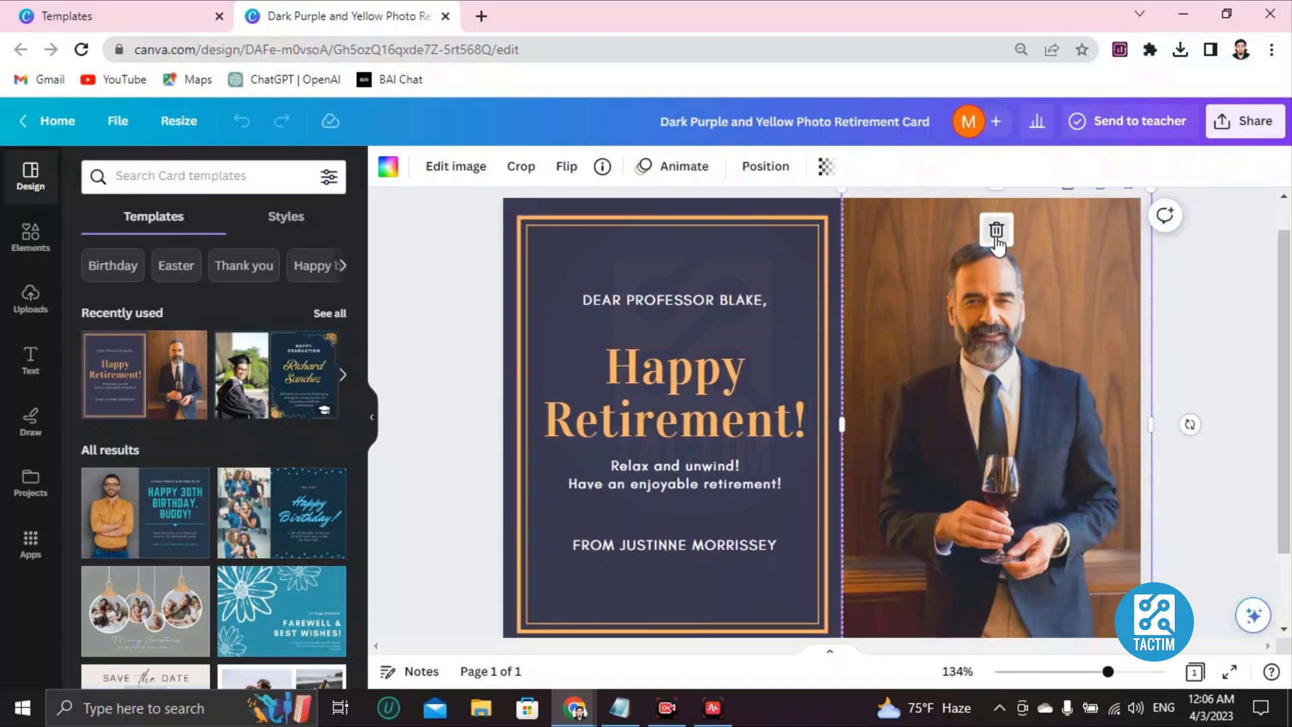
pyautogui.click(996, 230)
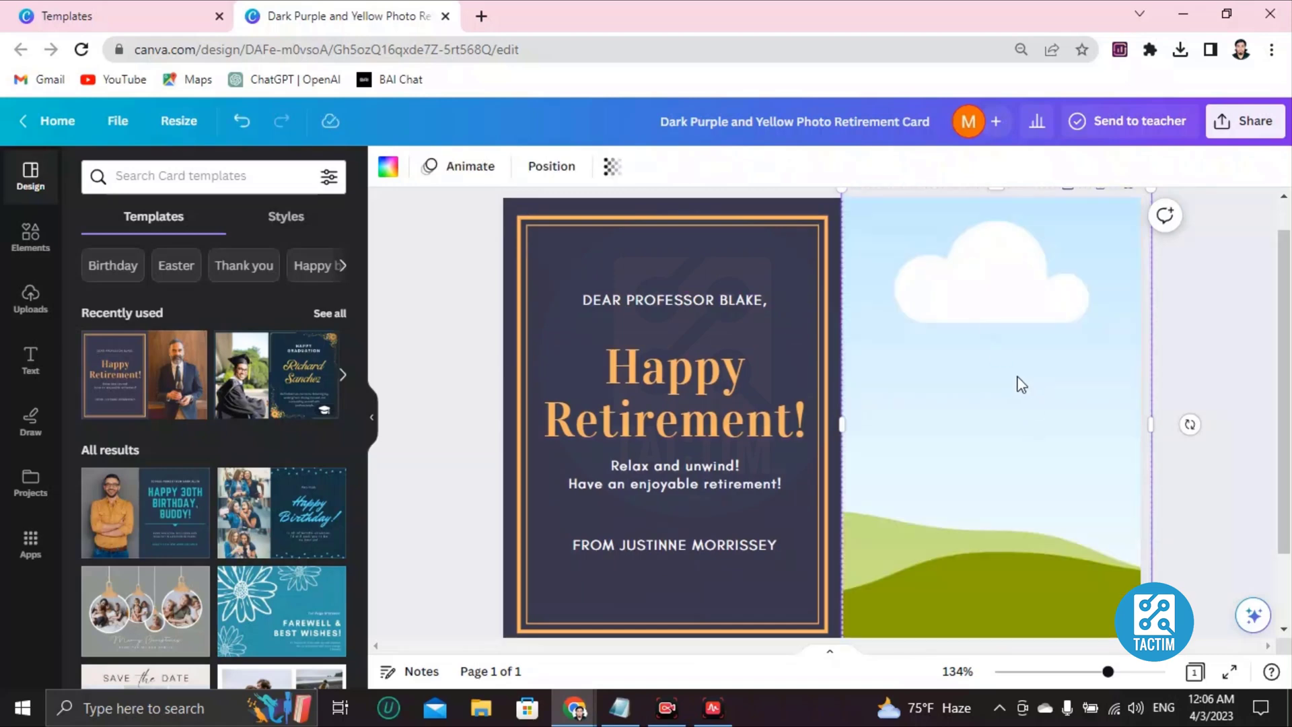
pyautogui.moveTo(31, 296)
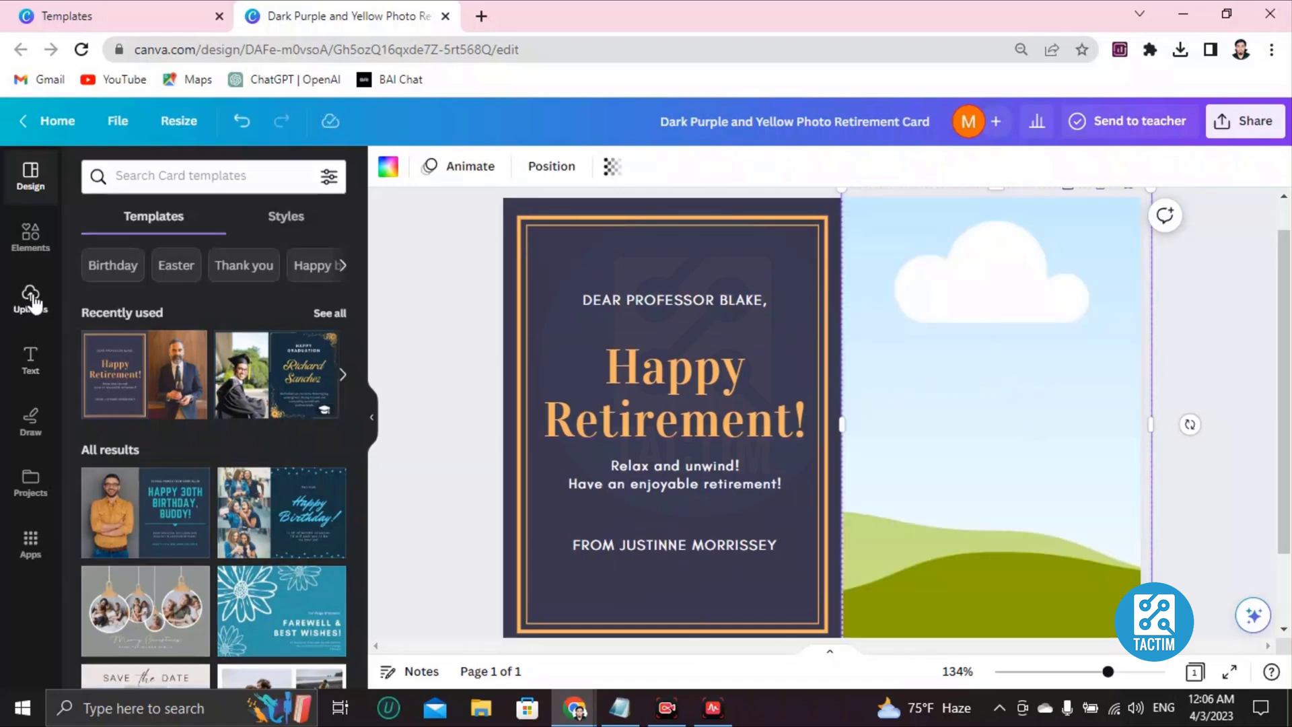
# - Upload a portrait photo from the computer to Uploads, then reselect the right-half frame
pyautogui.click(31, 294)
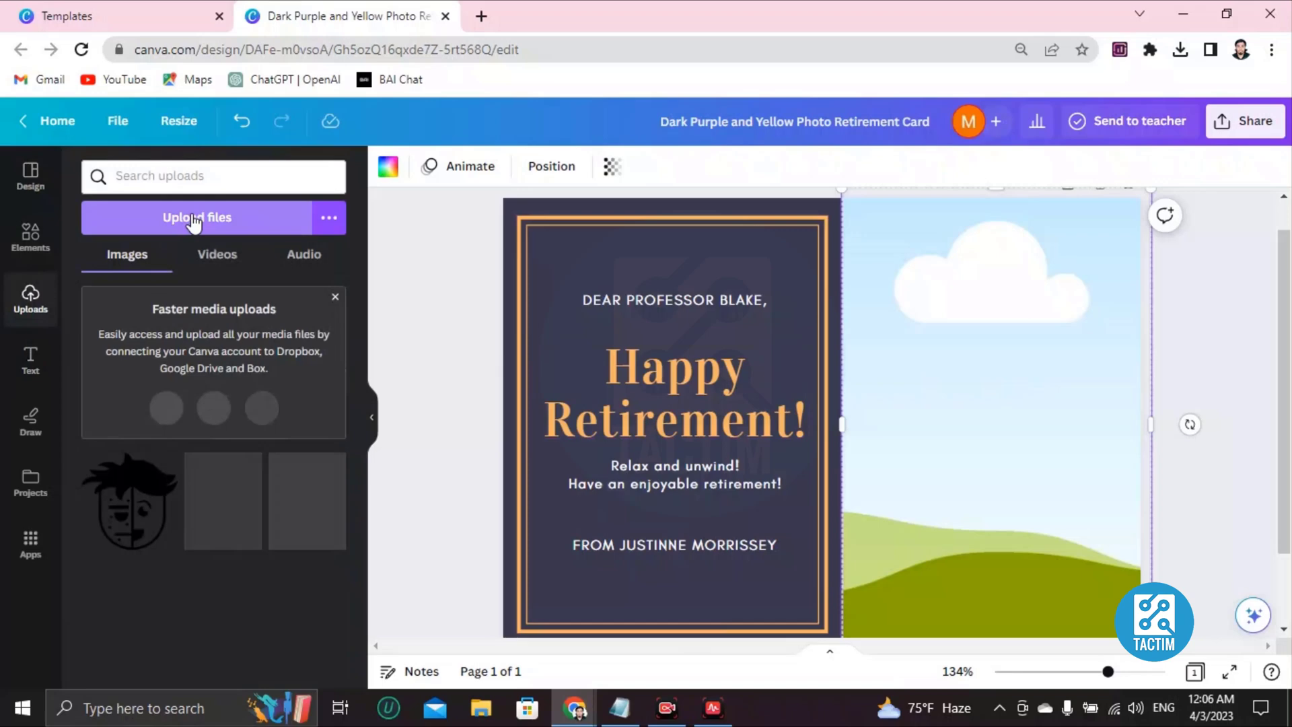
pyautogui.click(196, 218)
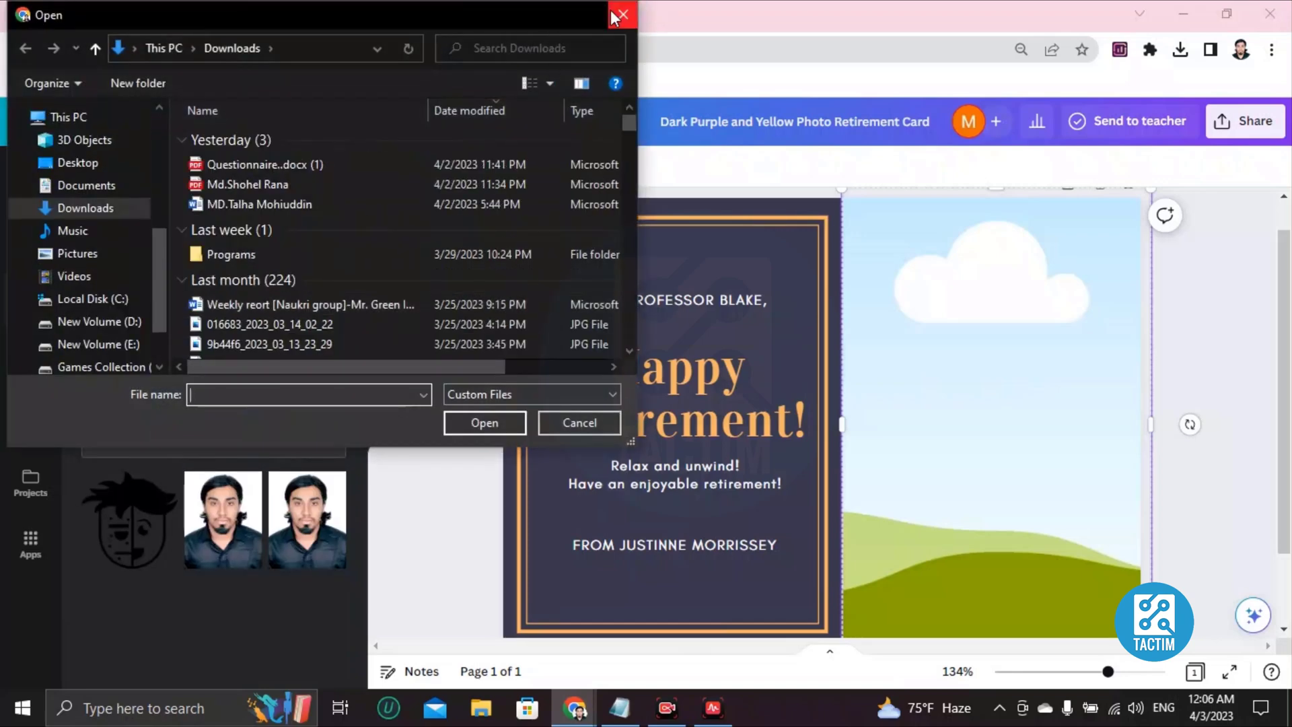
pyautogui.click(619, 14)
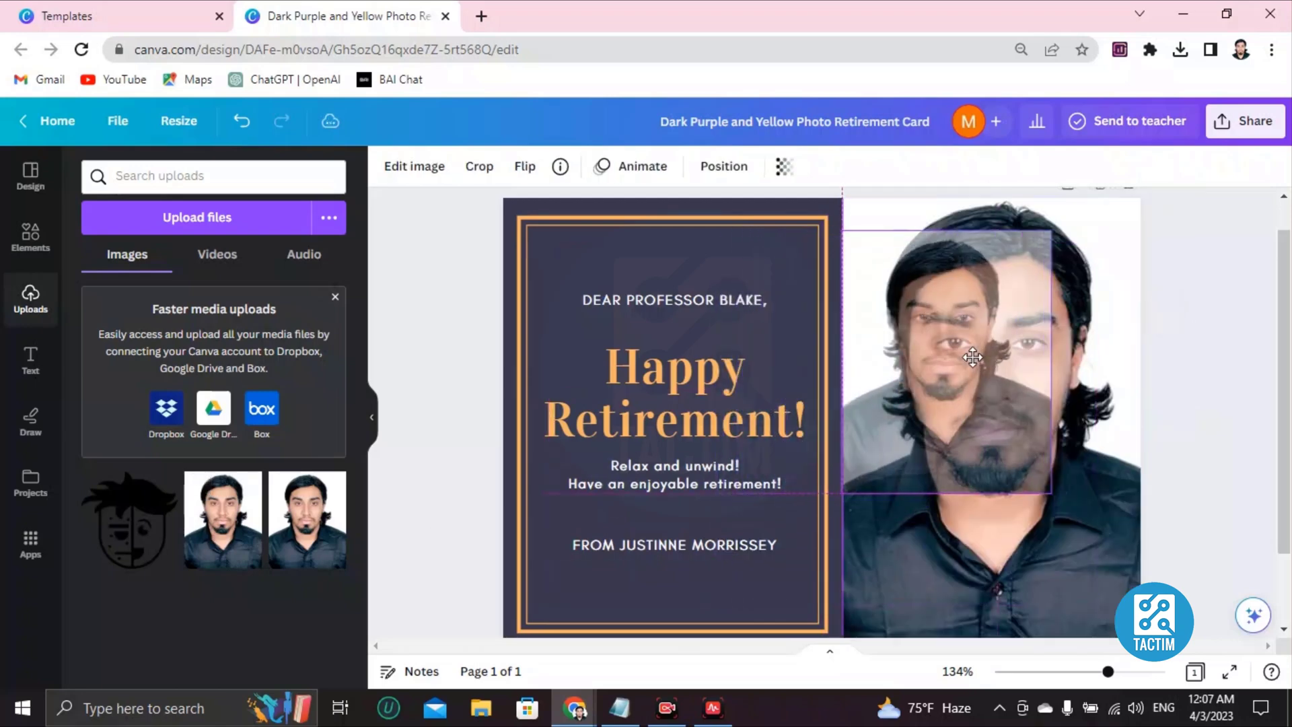
pyautogui.scroll(-3)
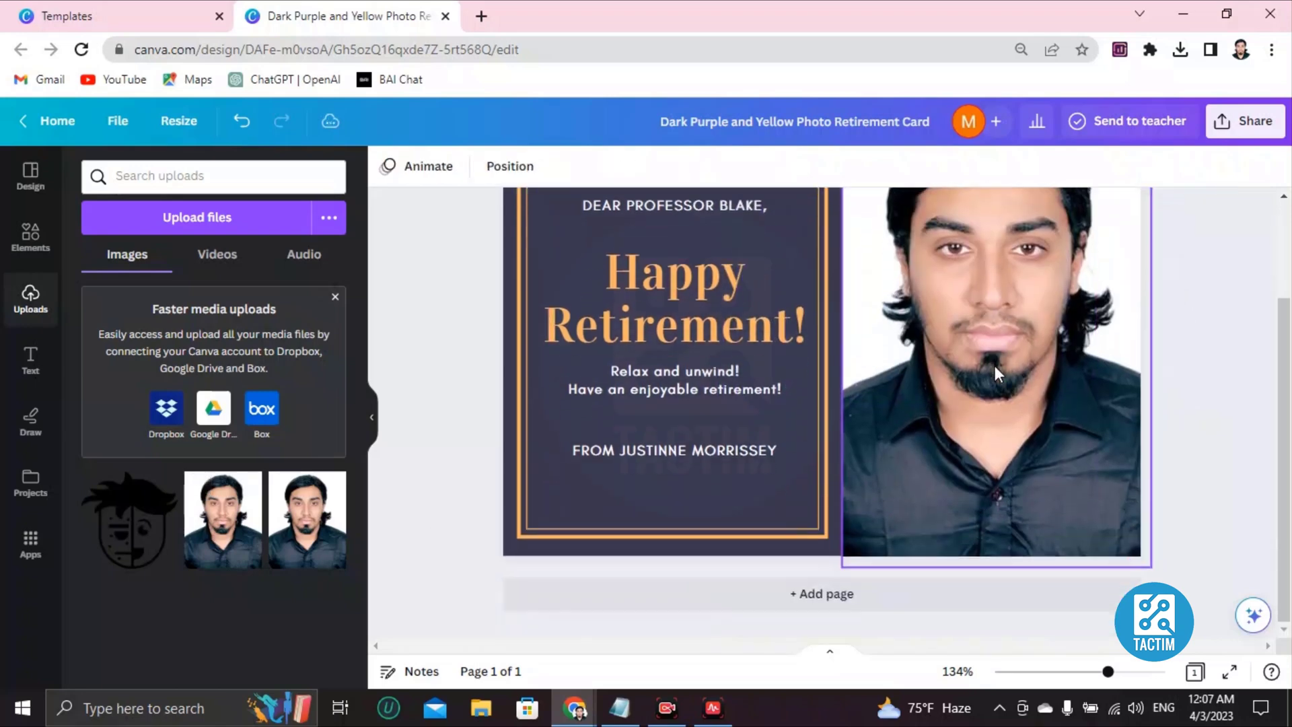
pyautogui.click(673, 296)
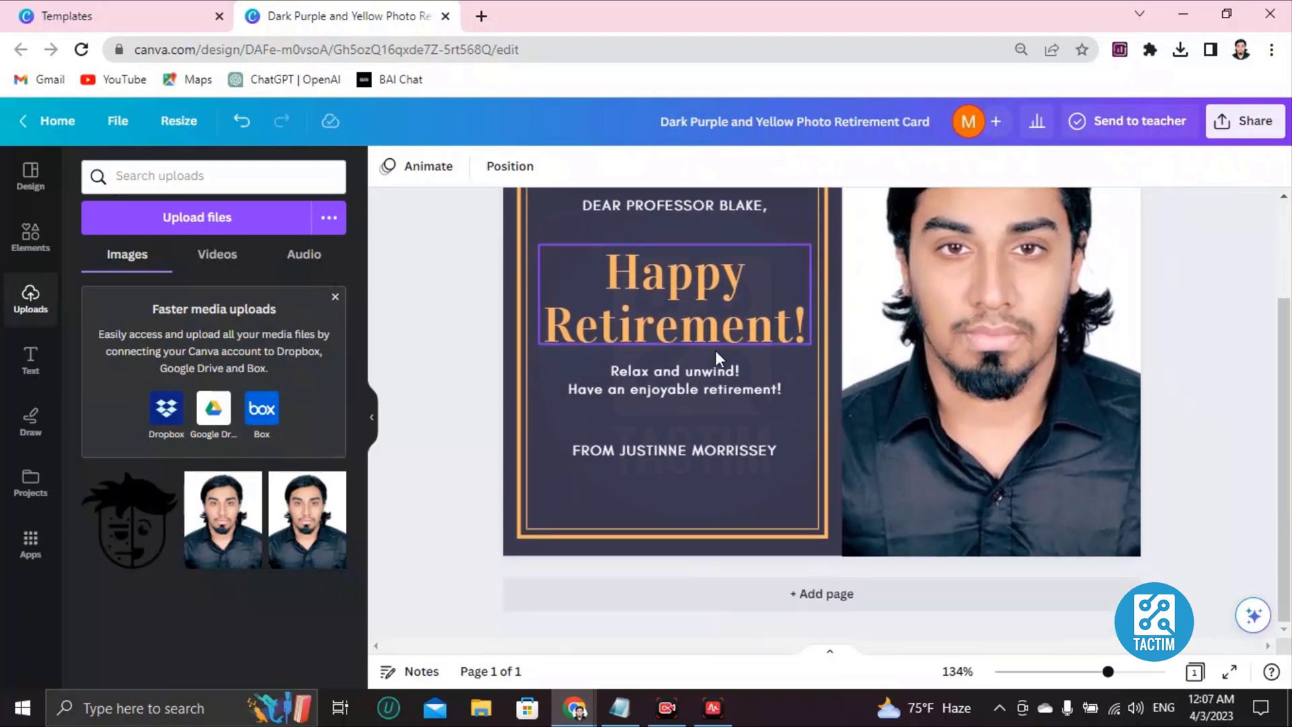
pyautogui.click(989, 372)
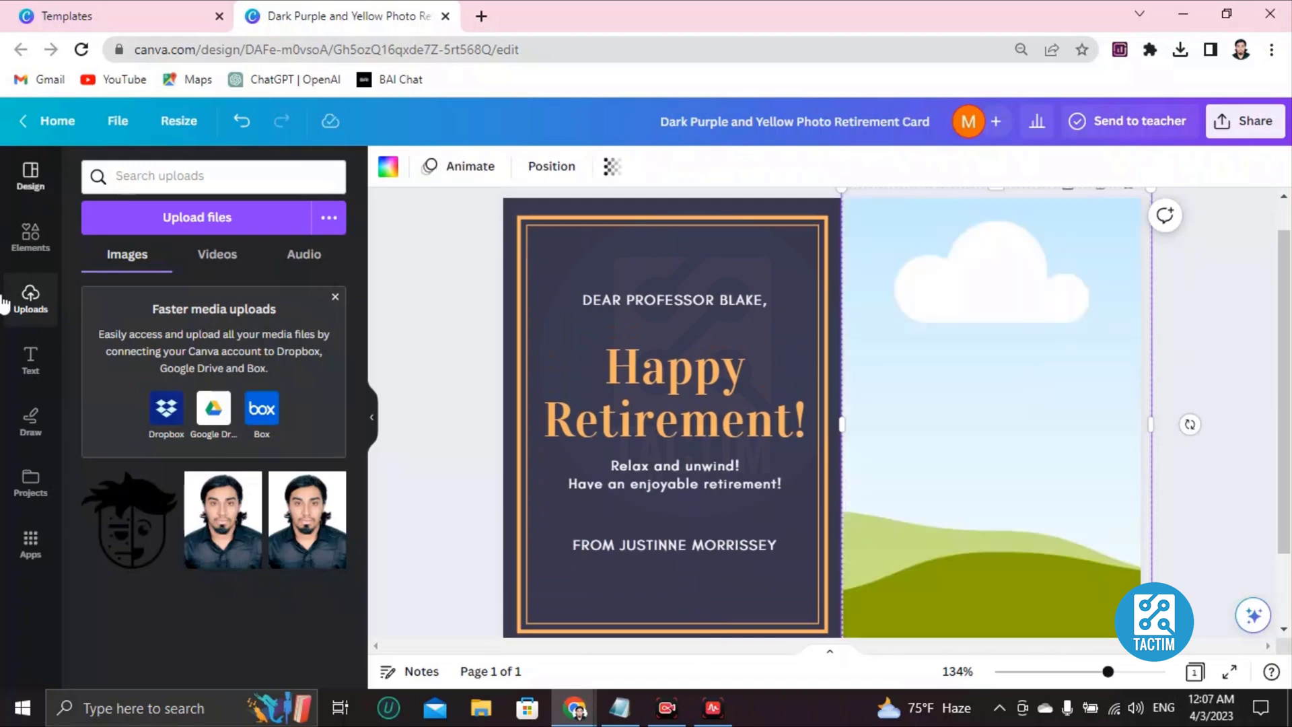
# - Search Elements for 'retirement picture' and drop the sunset beach-chair photo into the frame
pyautogui.click(29, 237)
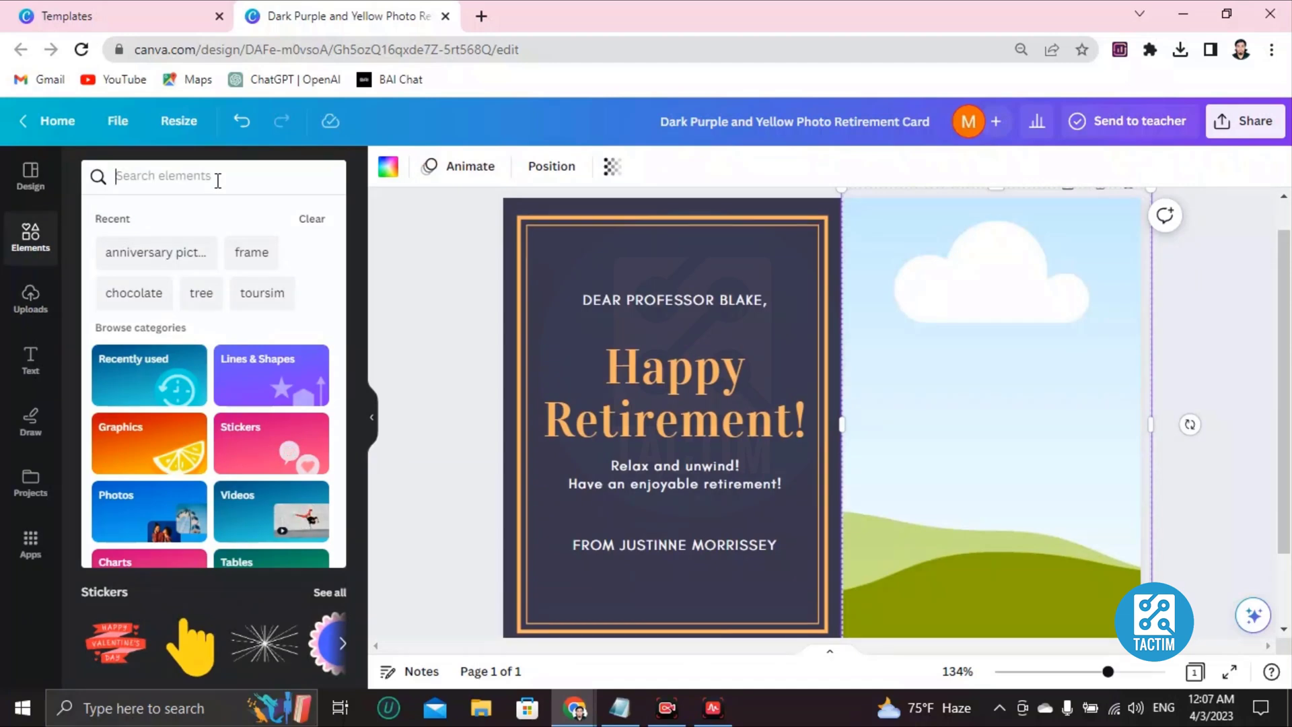
pyautogui.write('retir')
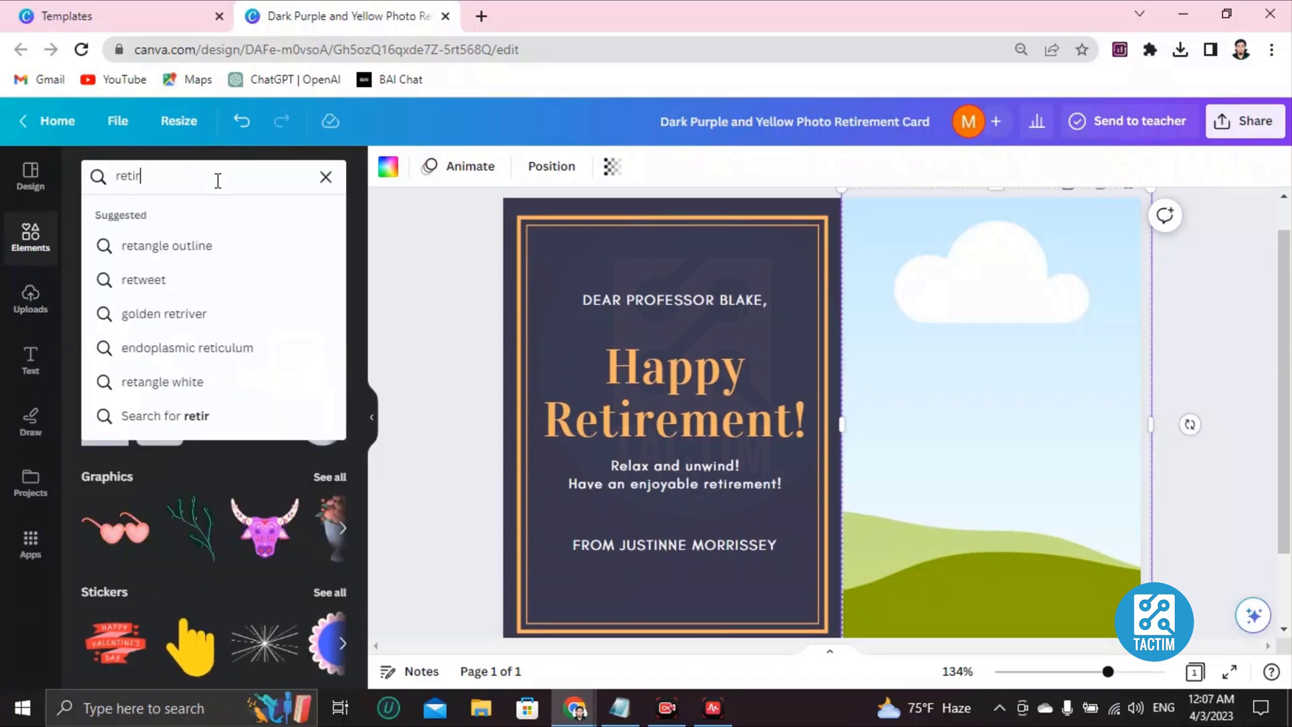
pyautogui.write('retirement picture')
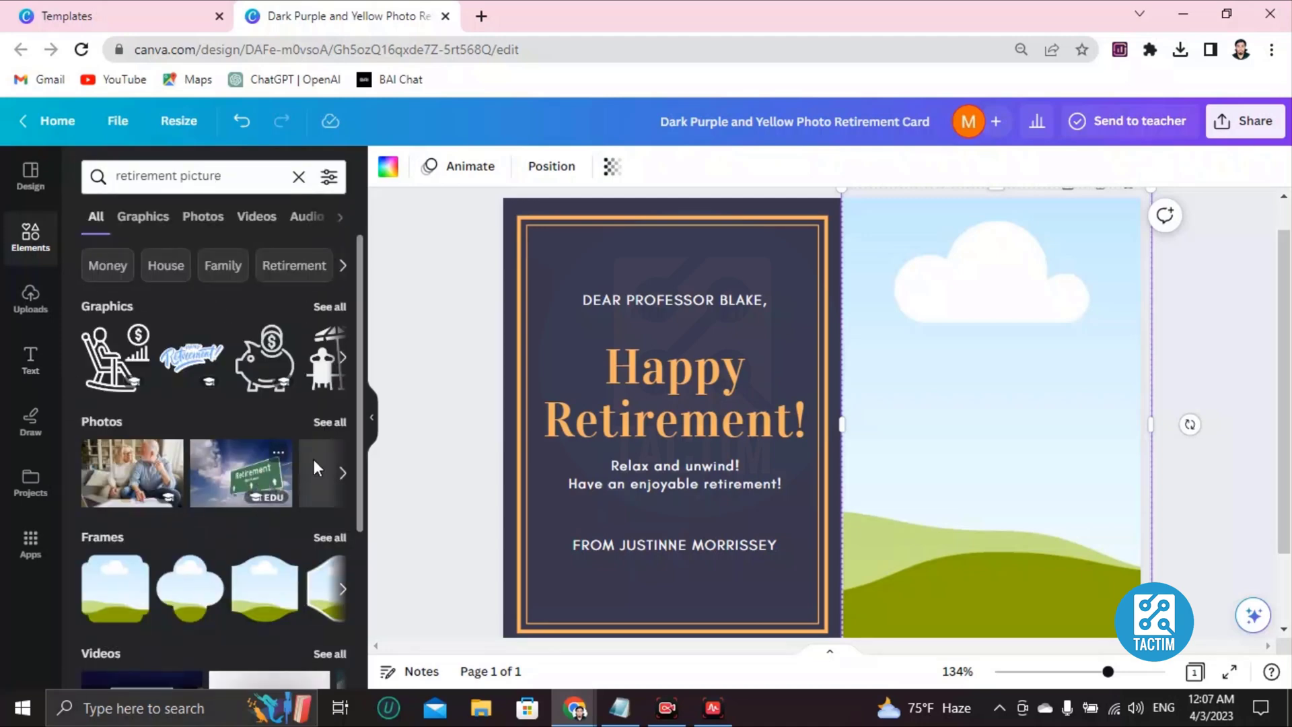
pyautogui.click(343, 472)
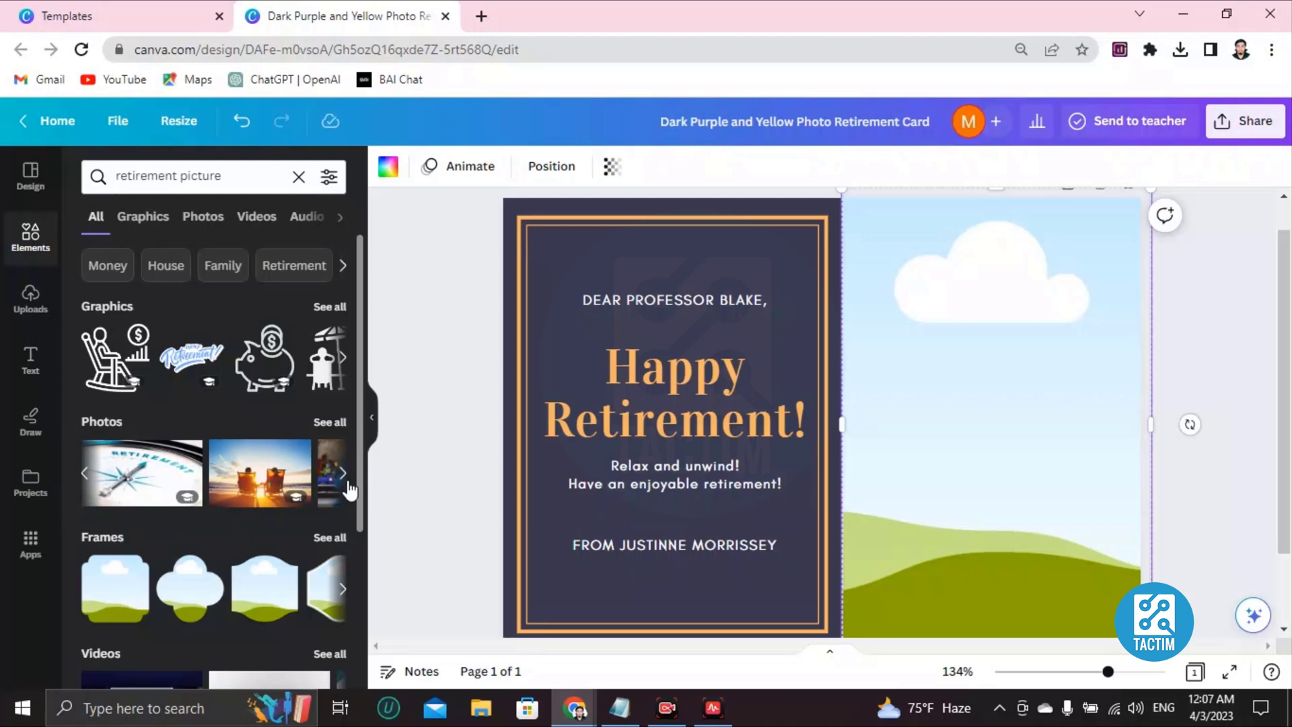
pyautogui.click(343, 472)
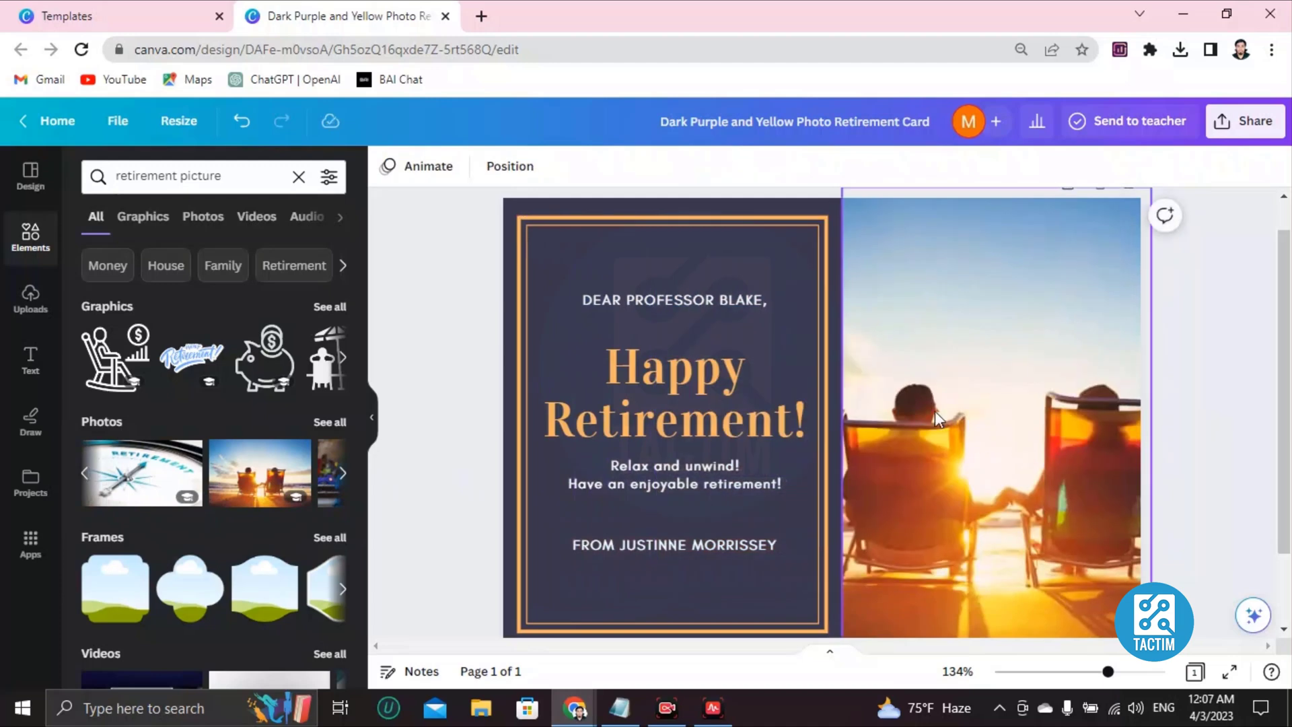
# - Deselect the placed photo and select the card's text lines
pyautogui.click(673, 475)
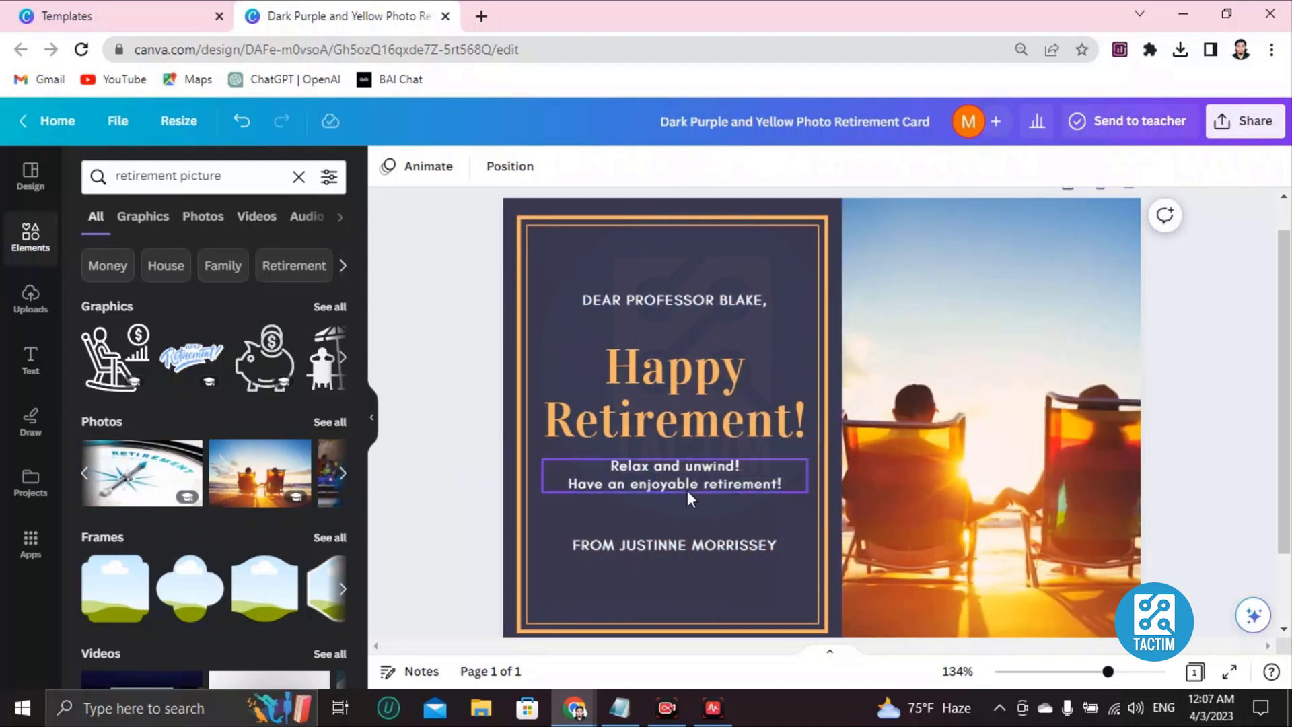
pyautogui.click(673, 300)
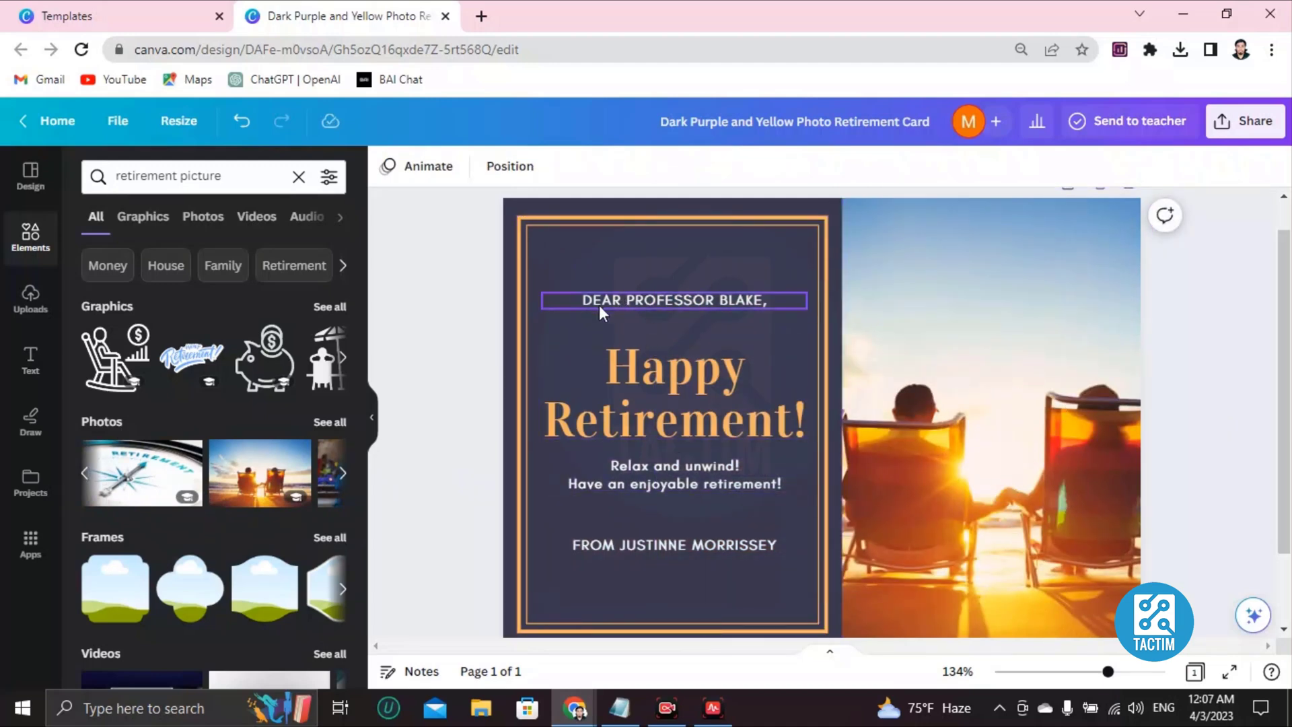
pyautogui.click(659, 506)
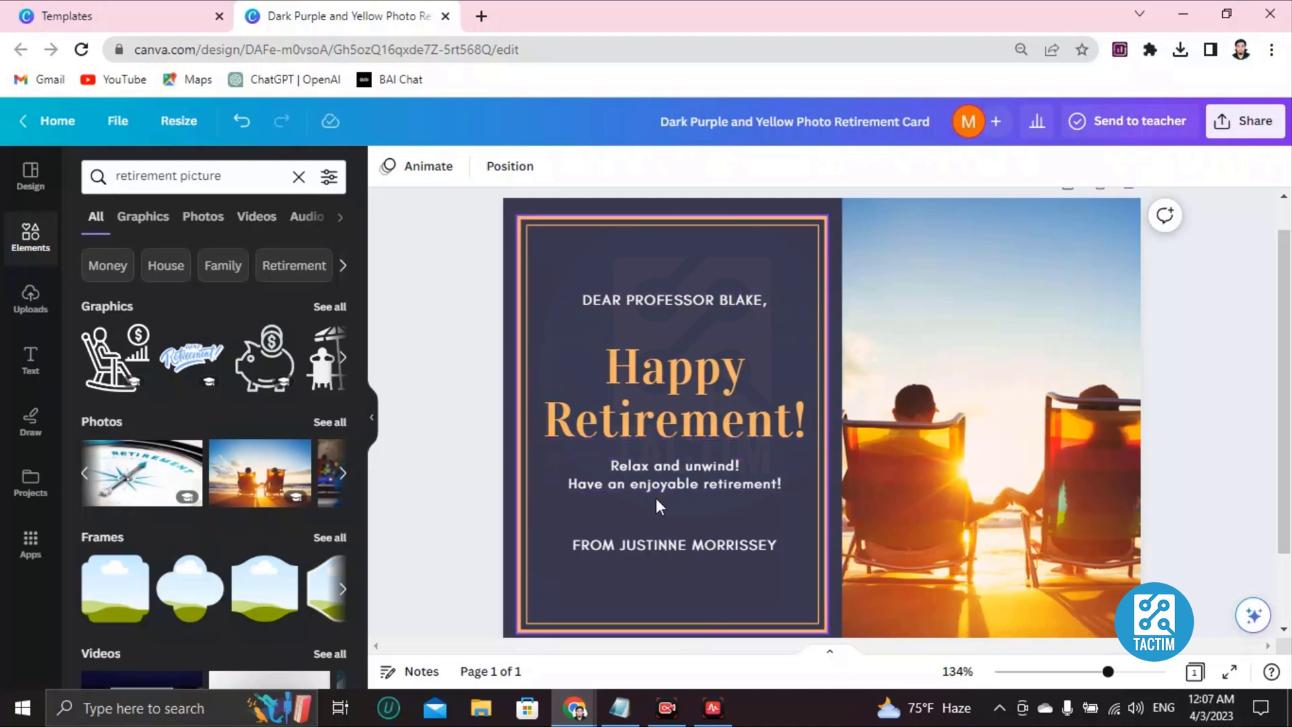
pyautogui.click(673, 300)
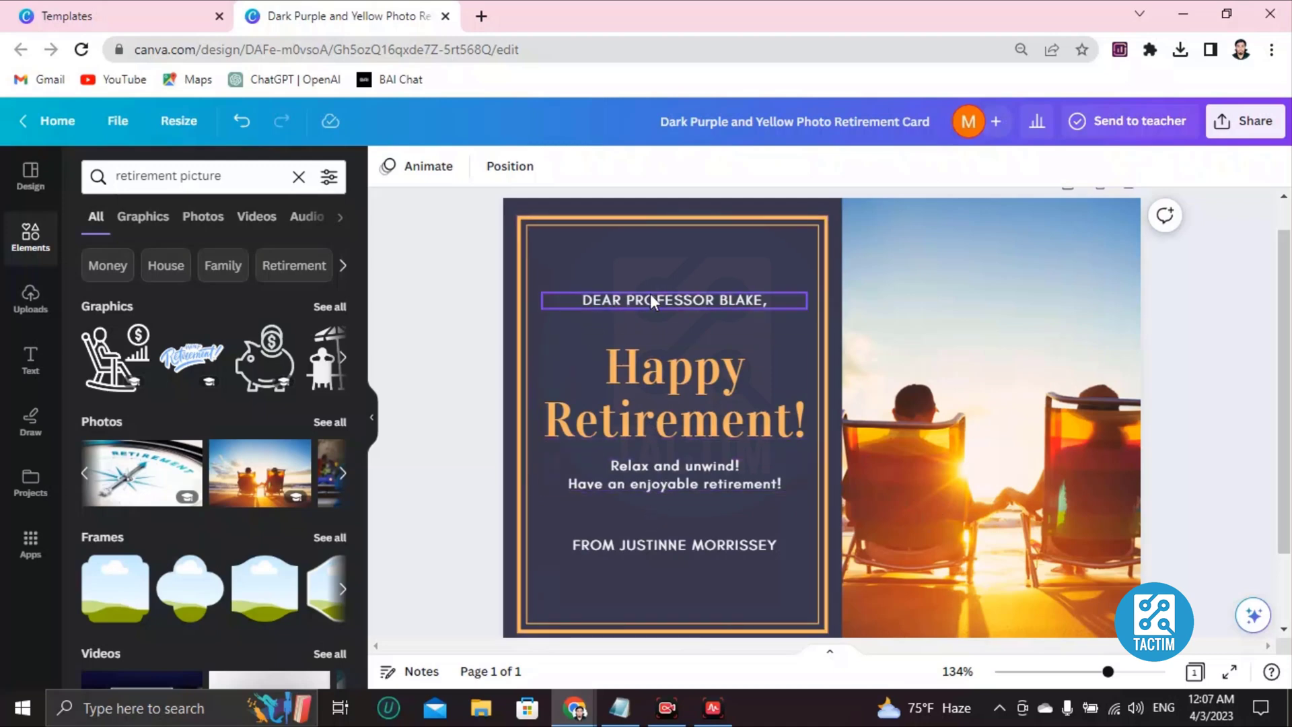
pyautogui.doubleClick(673, 300)
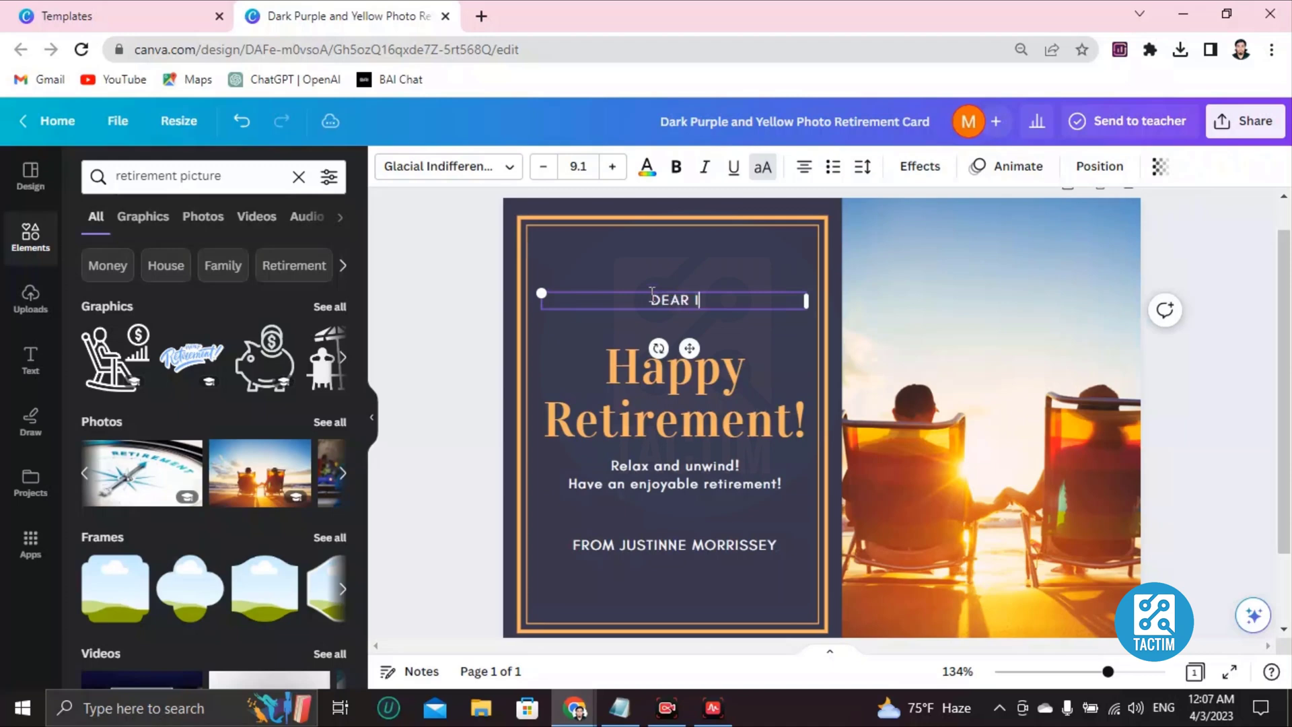
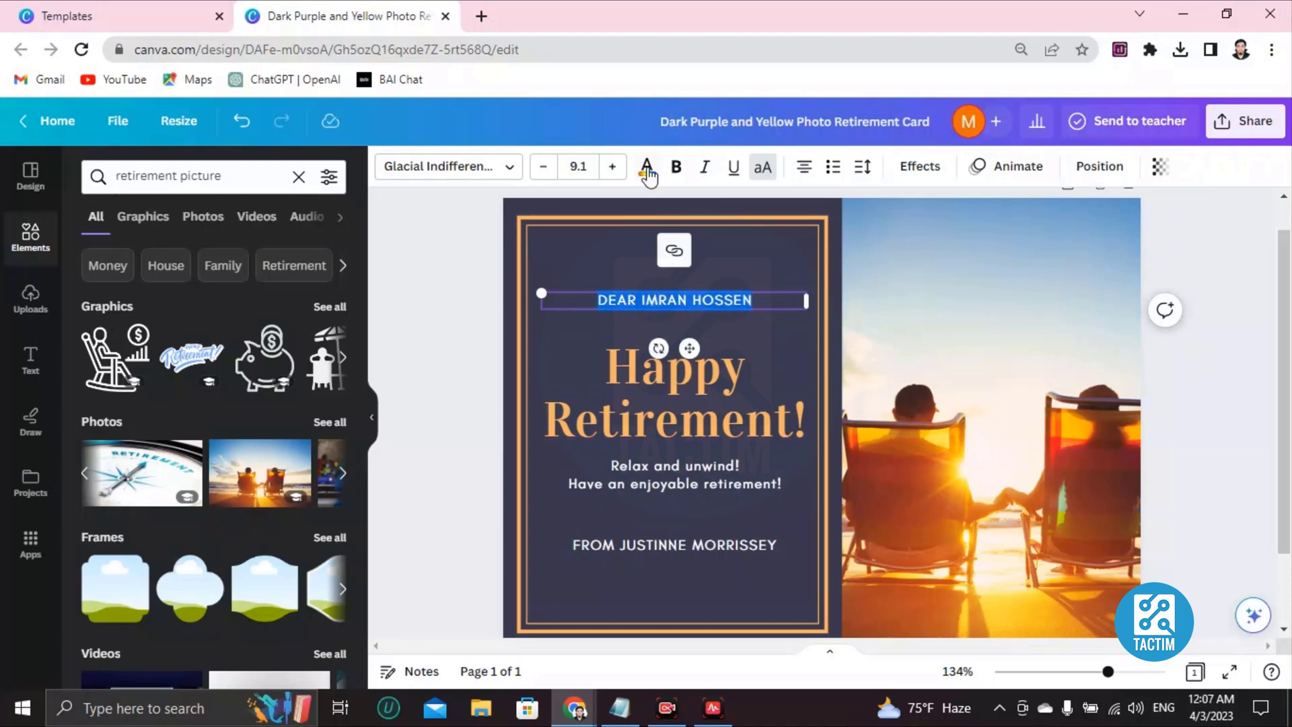
pyautogui.click(647, 166)
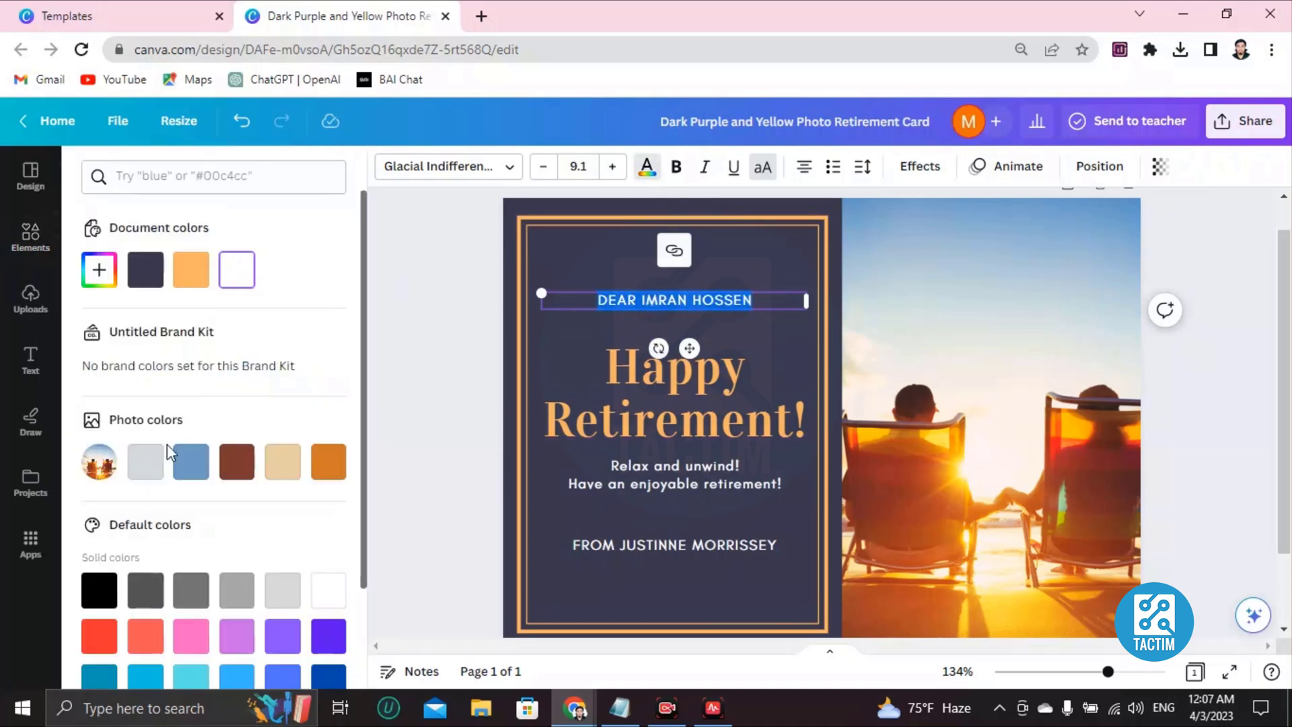
pyautogui.scroll(-3)
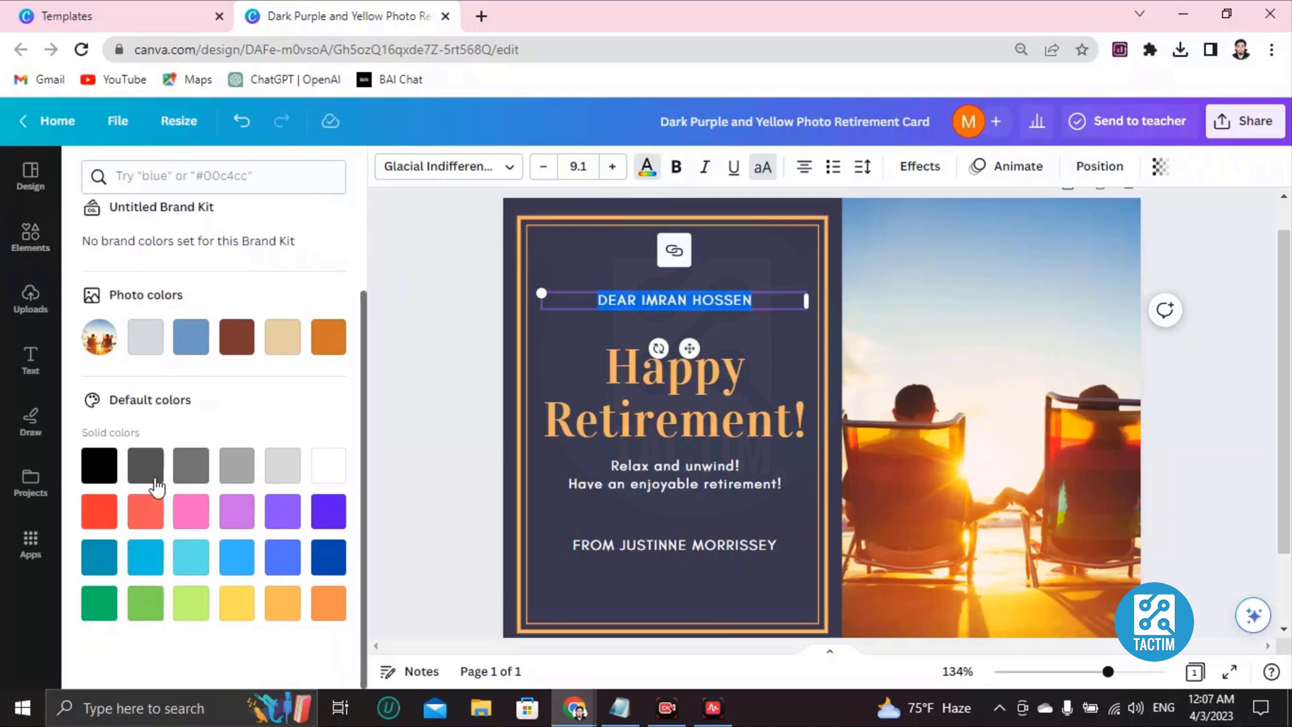
pyautogui.click(674, 392)
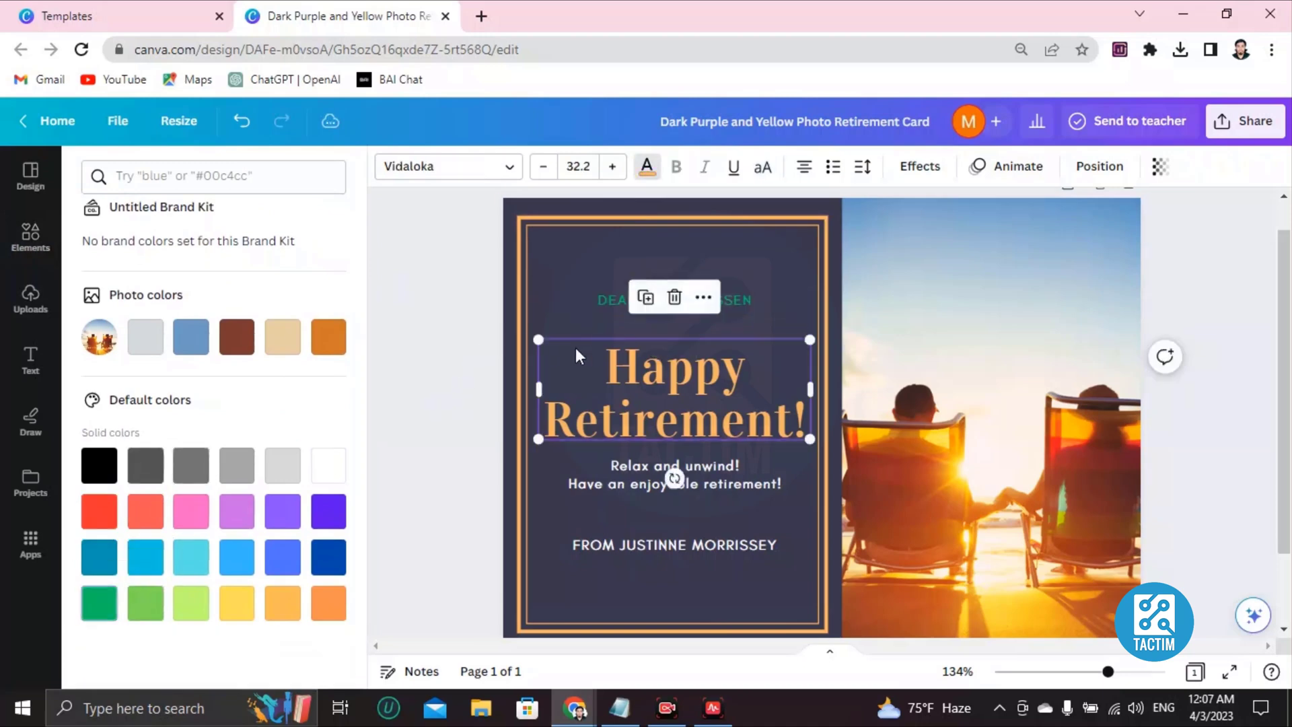
# - Browse the font list for the greeting, then leave it unchanged and select the border
pyautogui.click(29, 237)
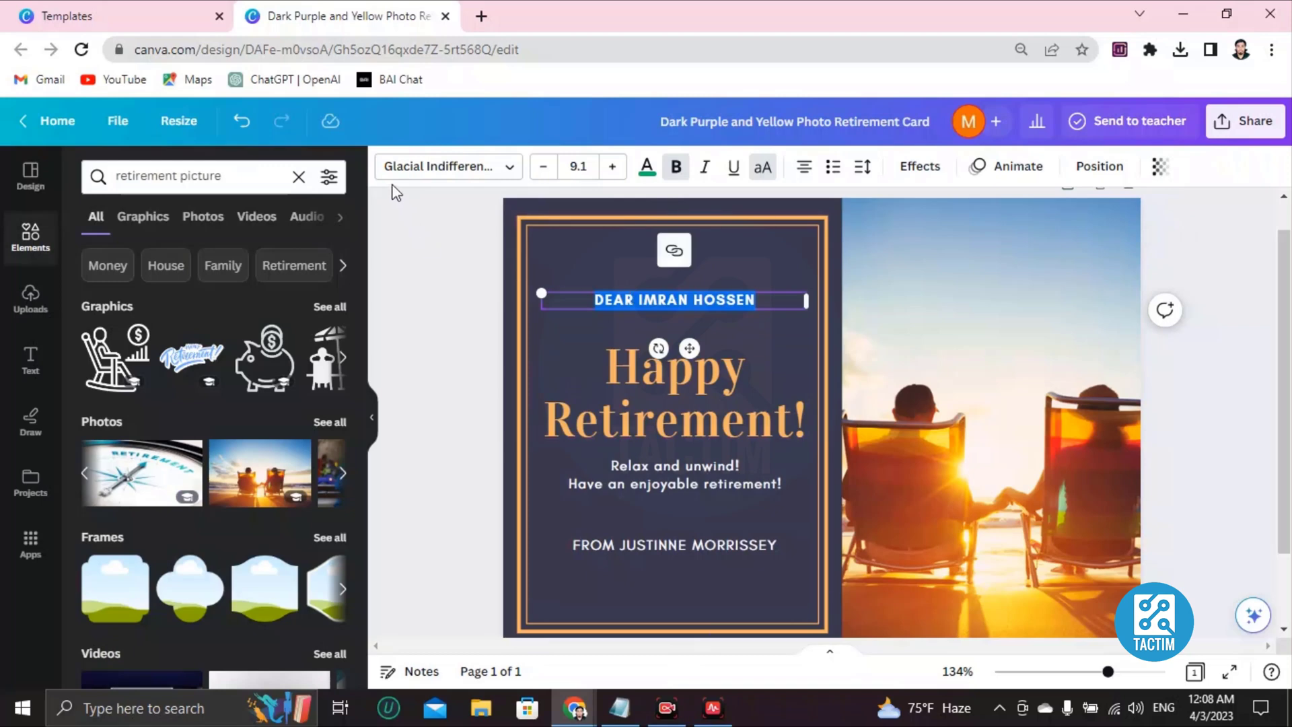
pyautogui.click(446, 167)
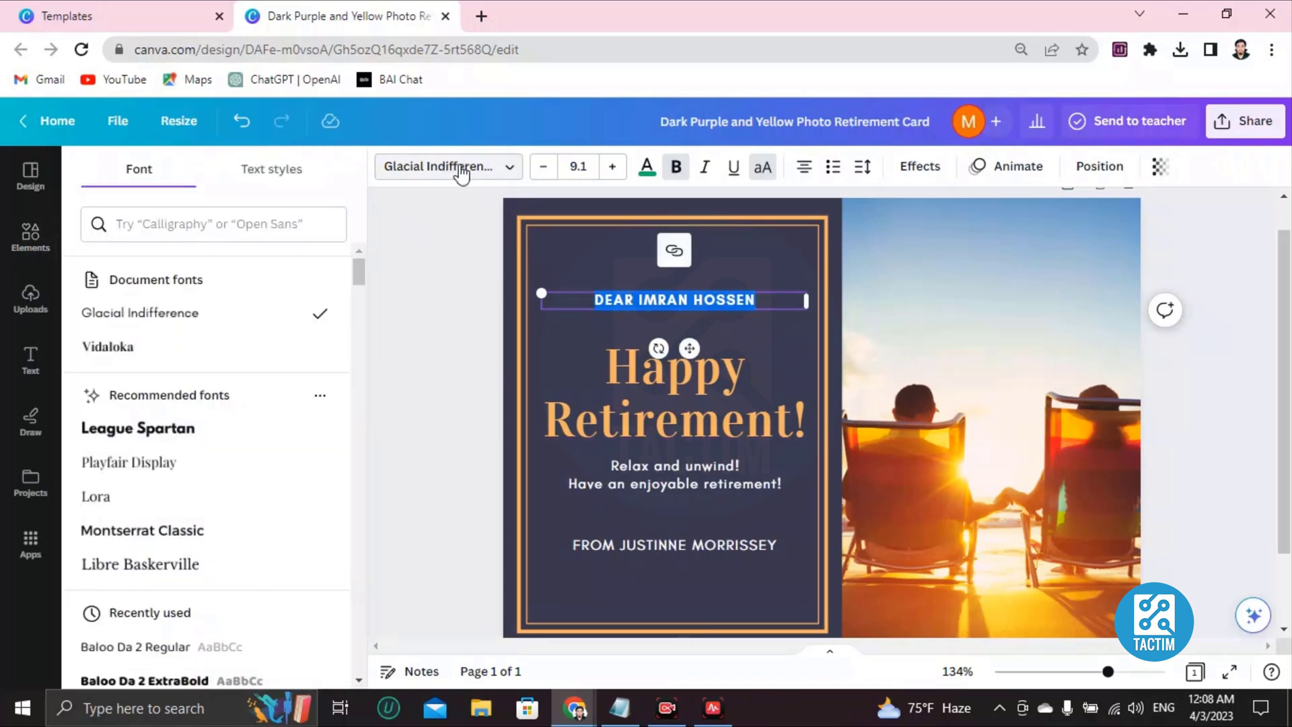
pyautogui.scroll(-3)
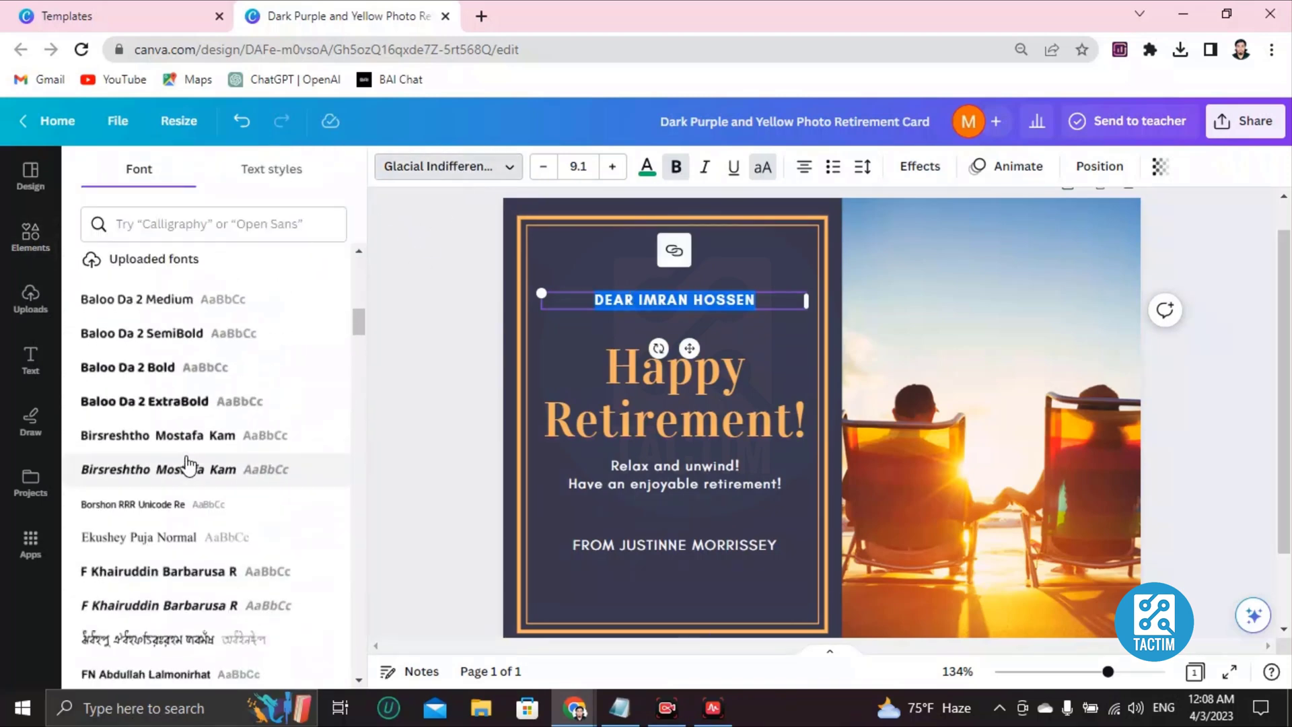
pyautogui.click(144, 400)
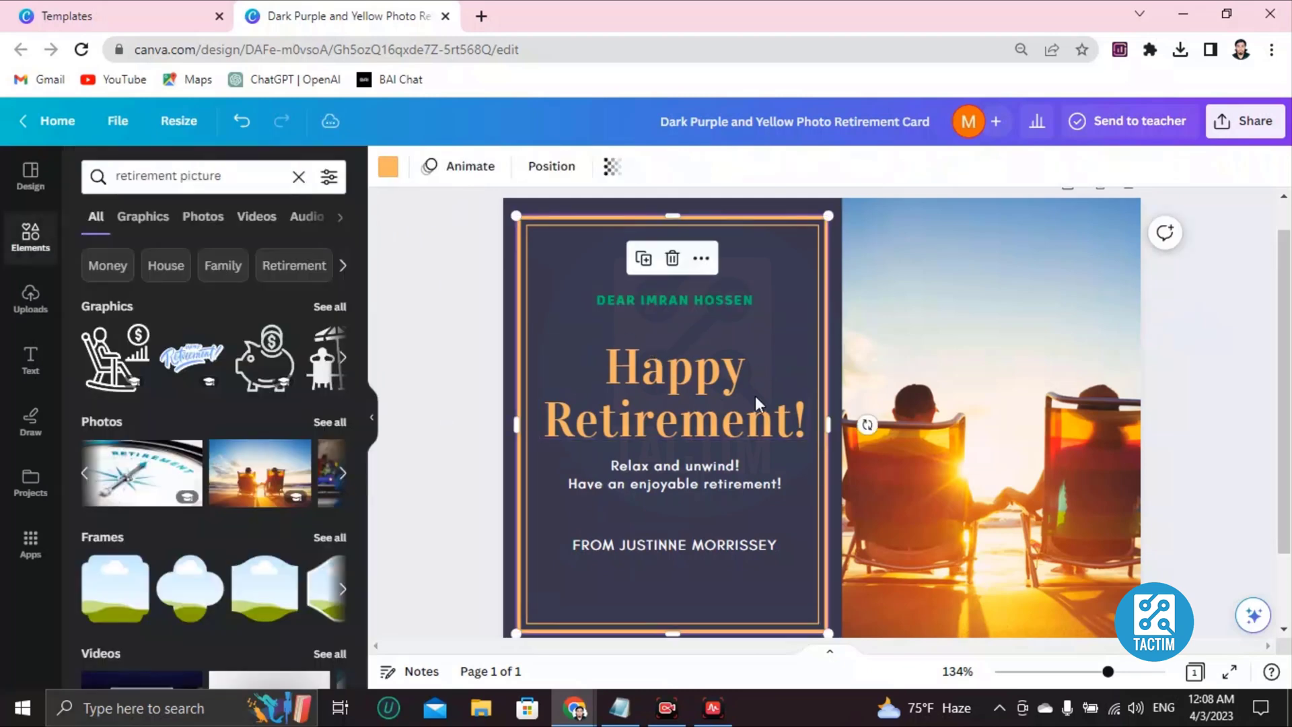
# - Recolour the orange border to a dark navy gradient after selecting the card's lower lines
pyautogui.click(673, 545)
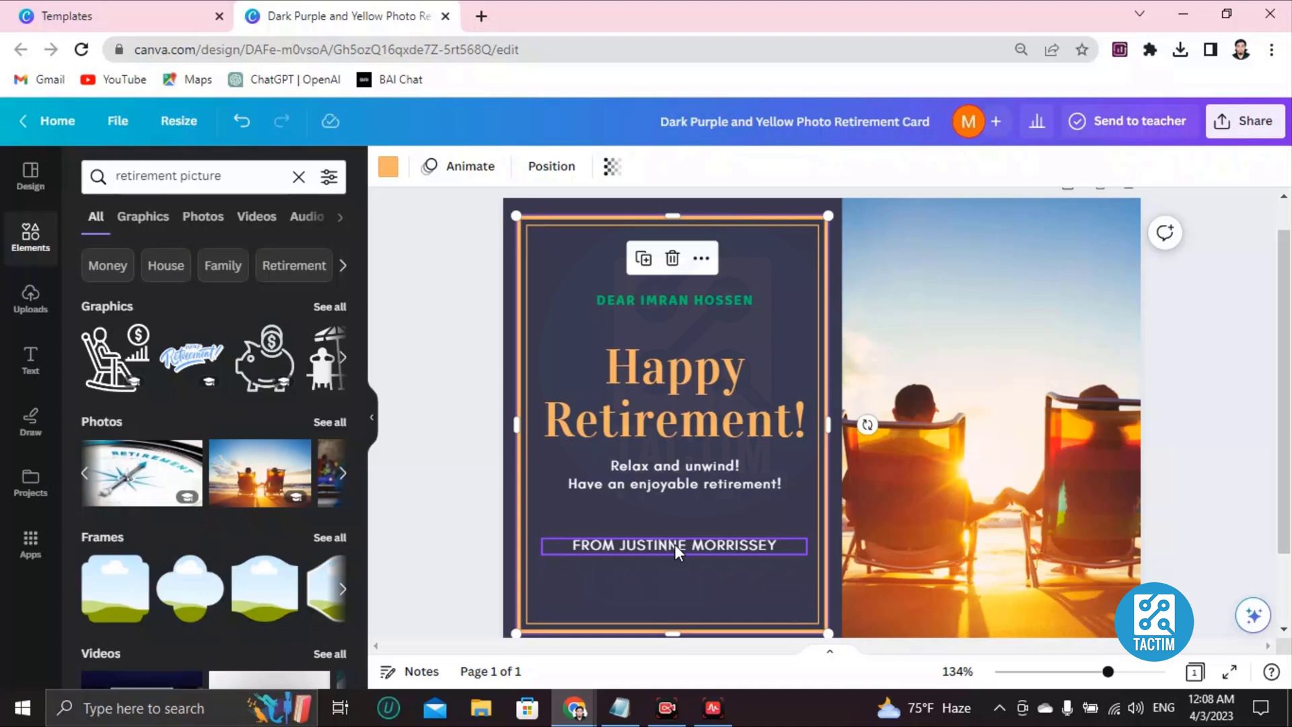
pyautogui.click(673, 474)
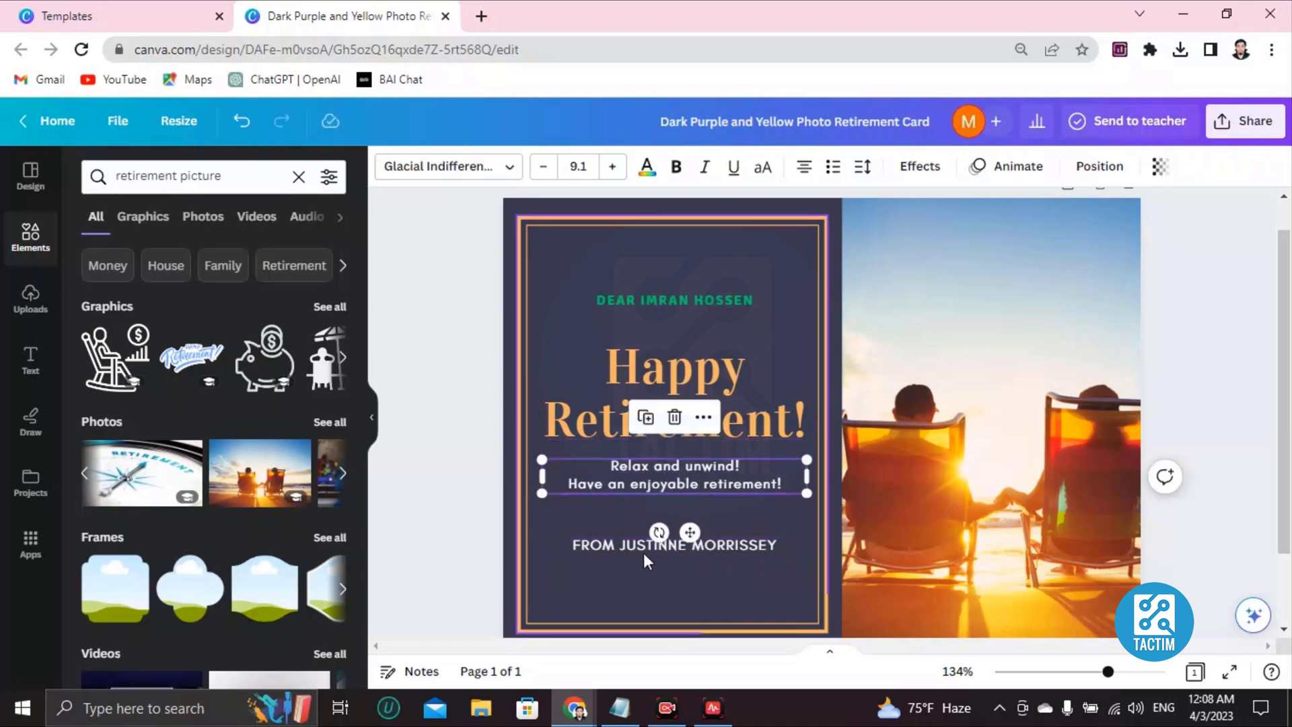
pyautogui.click(672, 544)
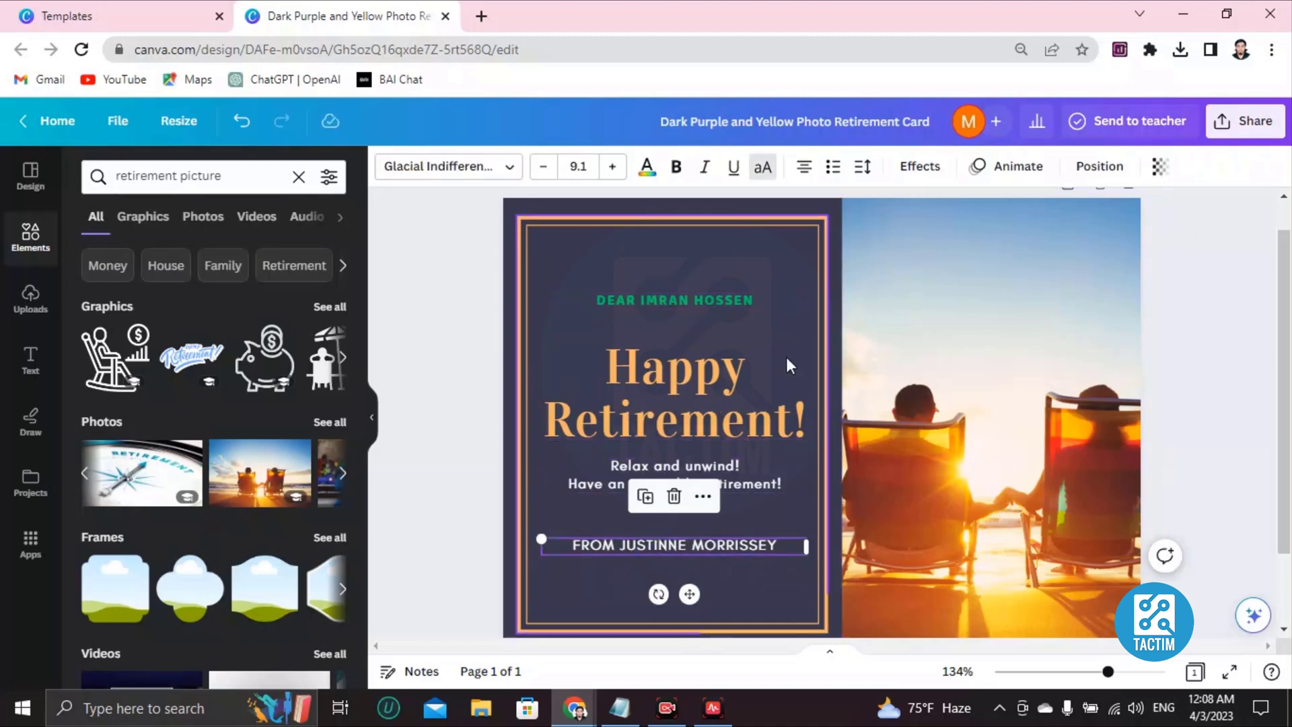
pyautogui.moveTo(593, 262)
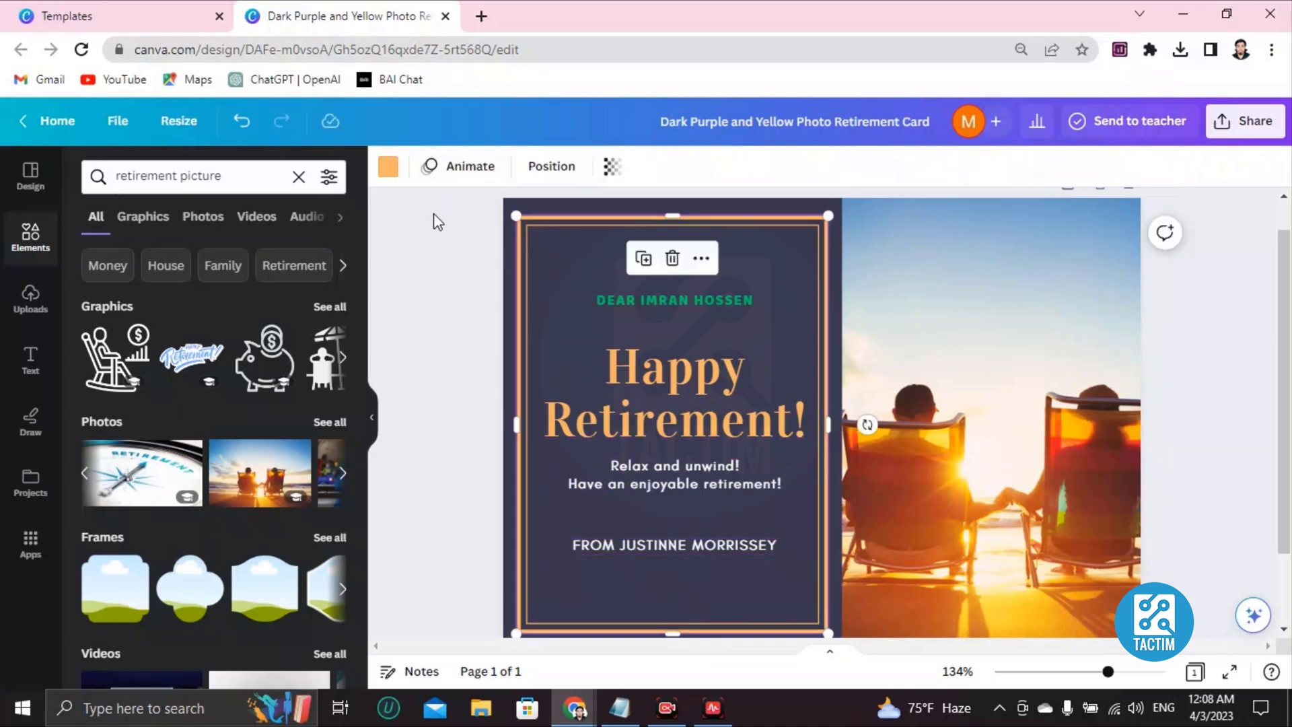
pyautogui.moveTo(383, 198)
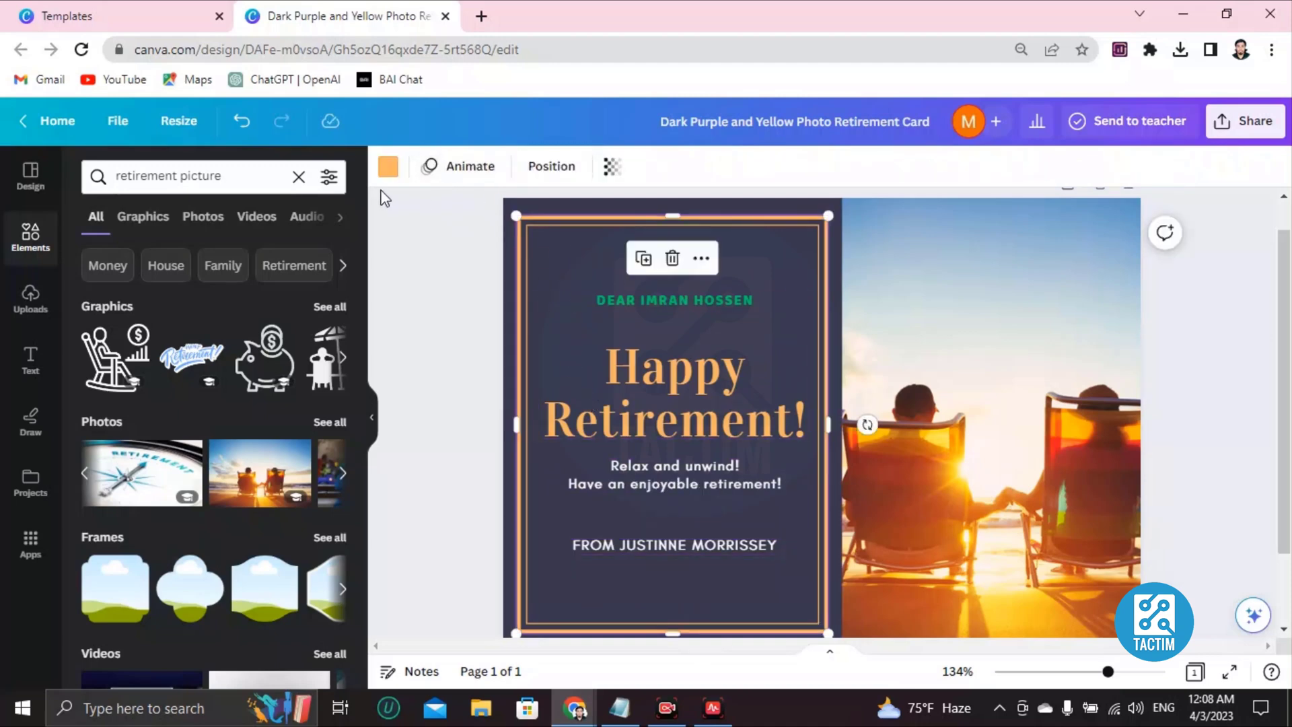
pyautogui.click(388, 166)
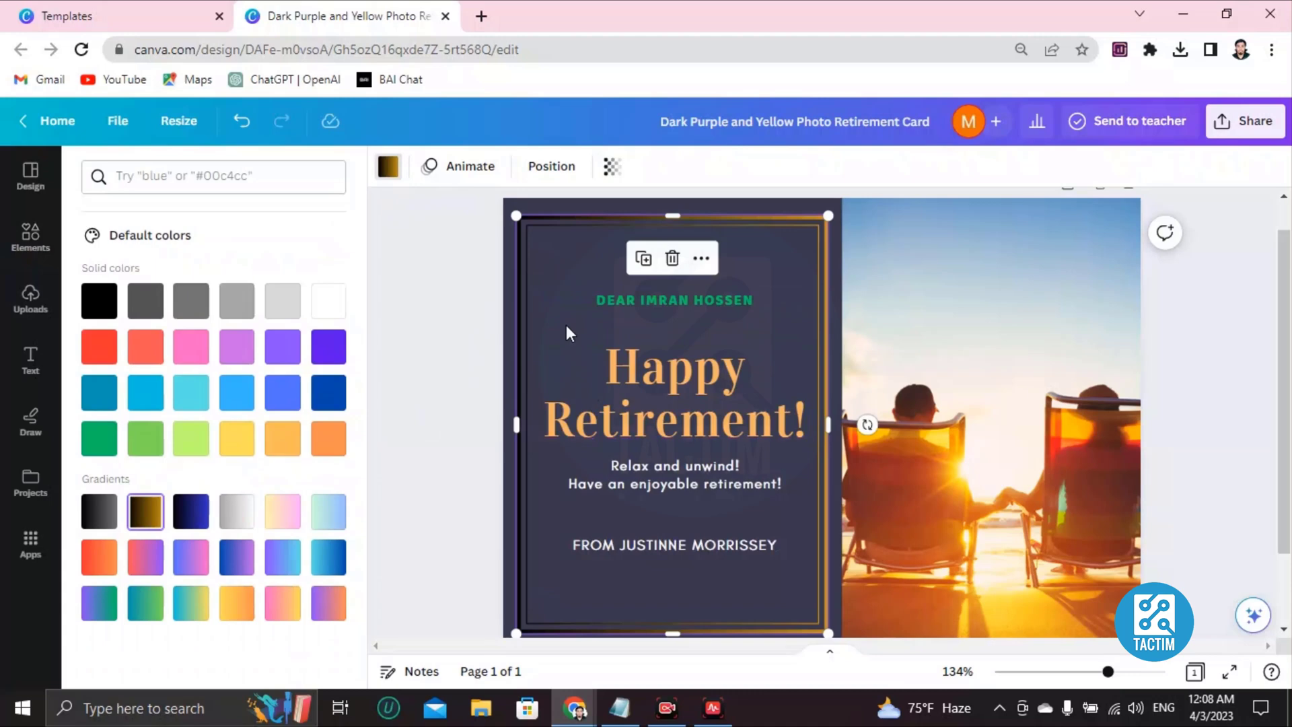
pyautogui.click(189, 511)
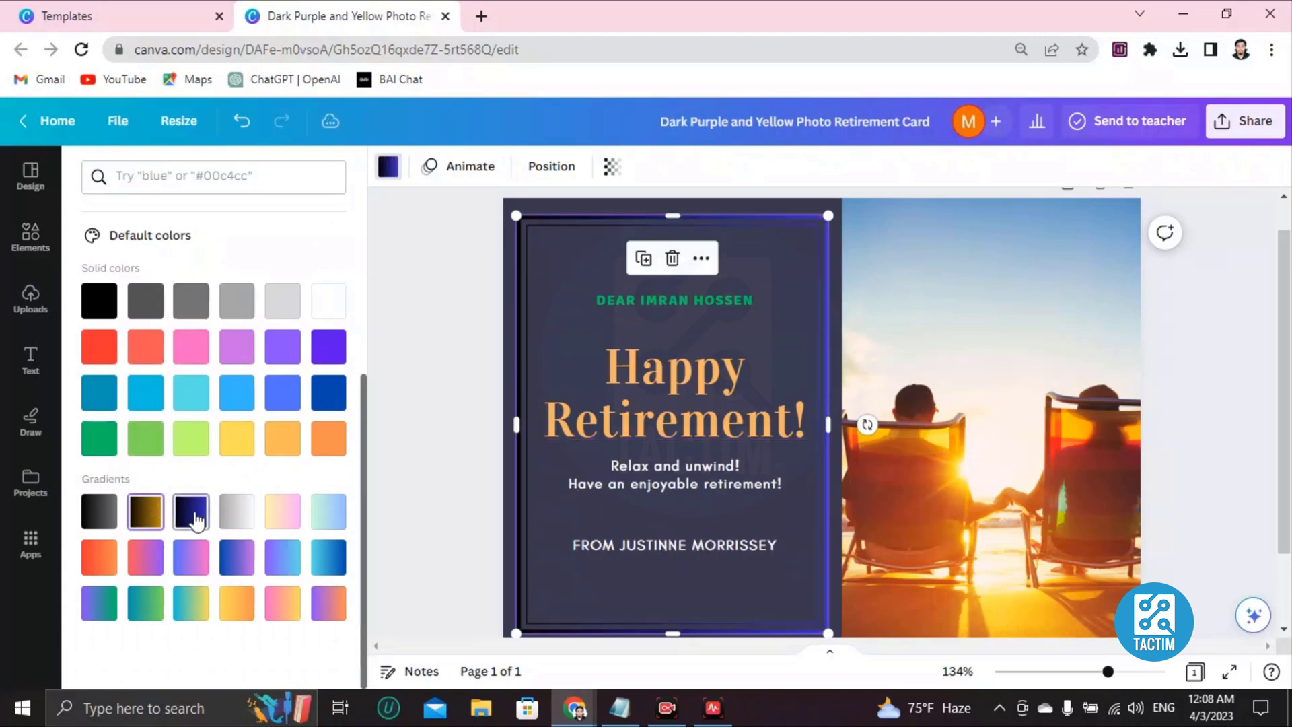
pyautogui.click(237, 557)
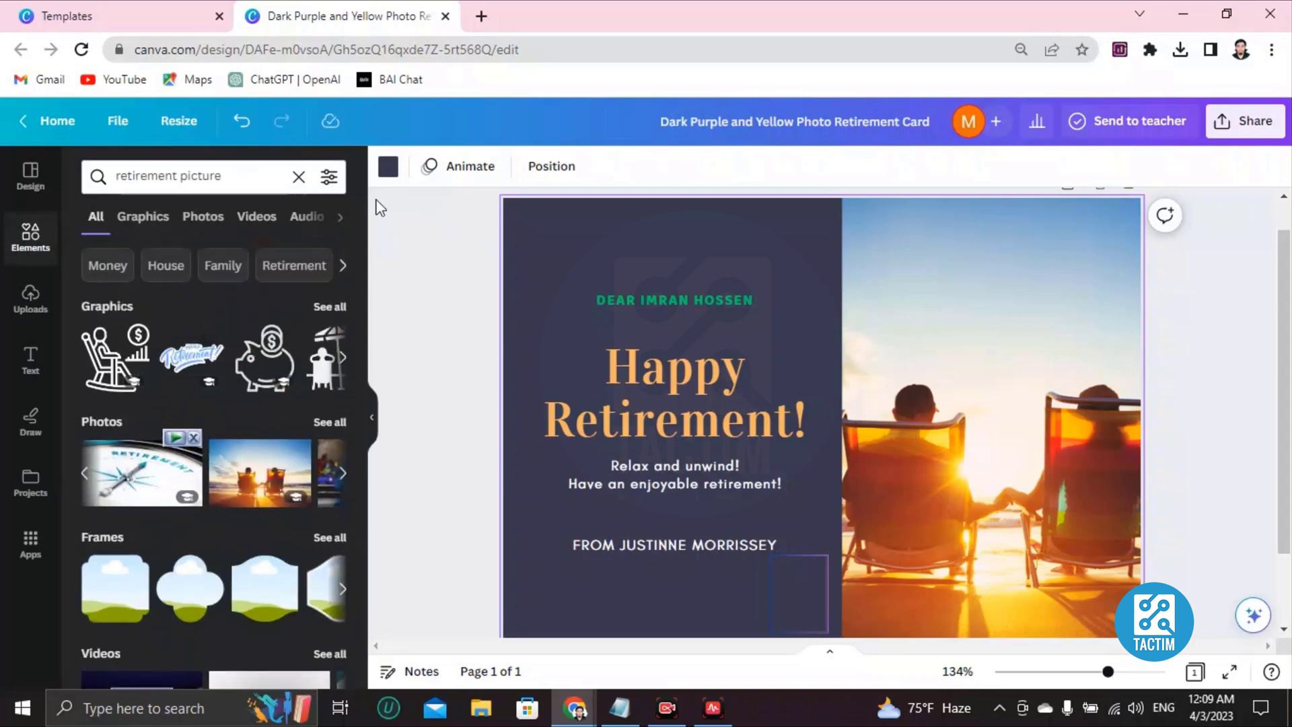
# - Try a light green background, revert it to dark purple, and select the border frame
pyautogui.click(387, 165)
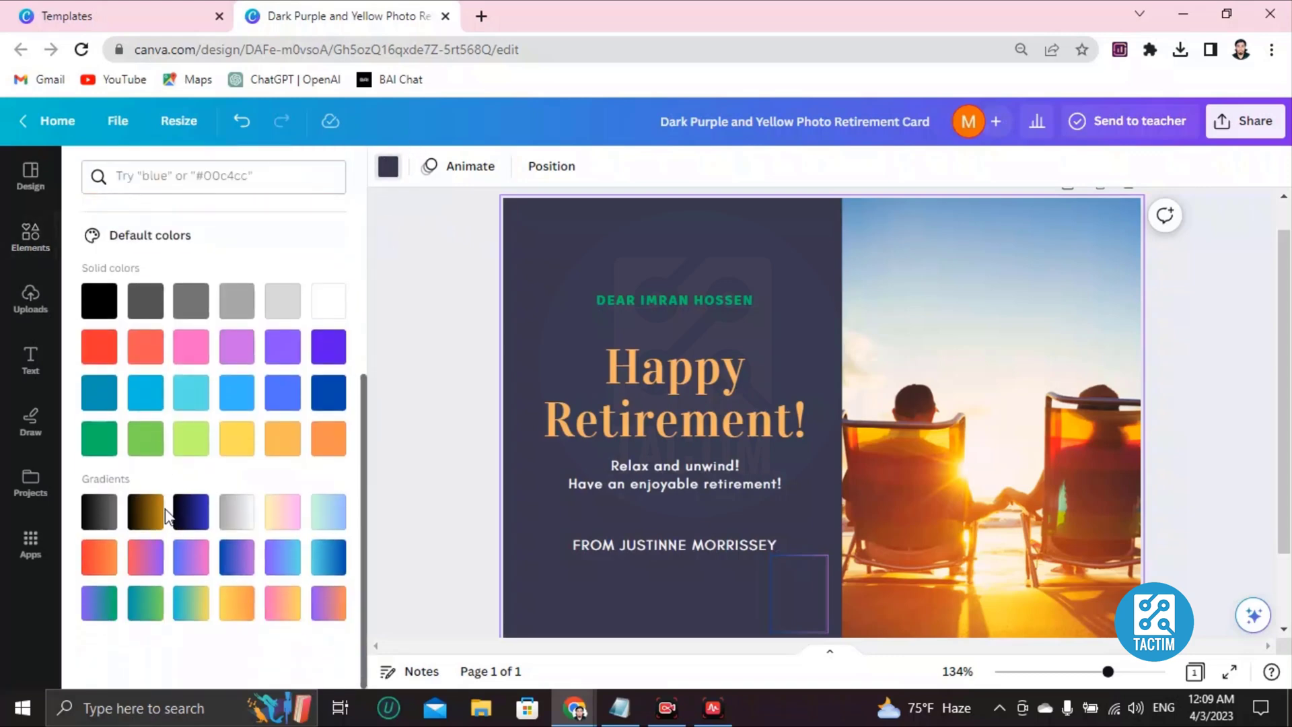
pyautogui.click(190, 437)
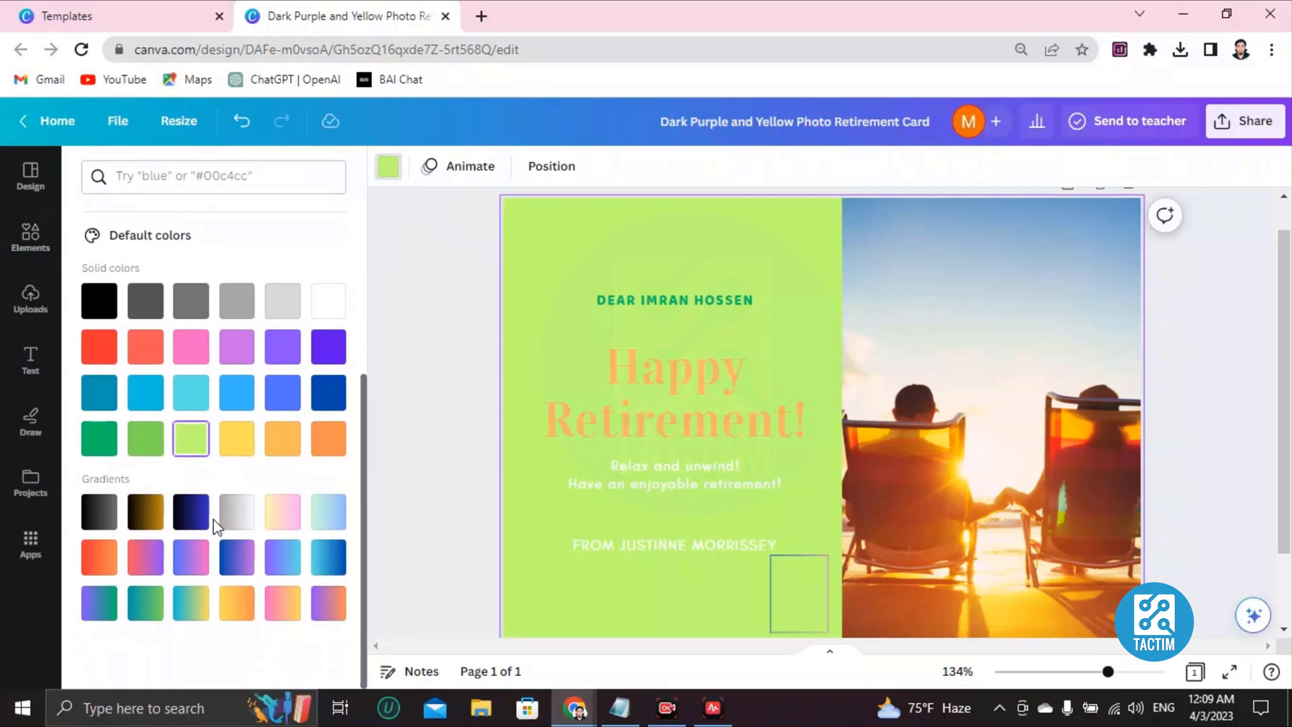
pyautogui.click(144, 511)
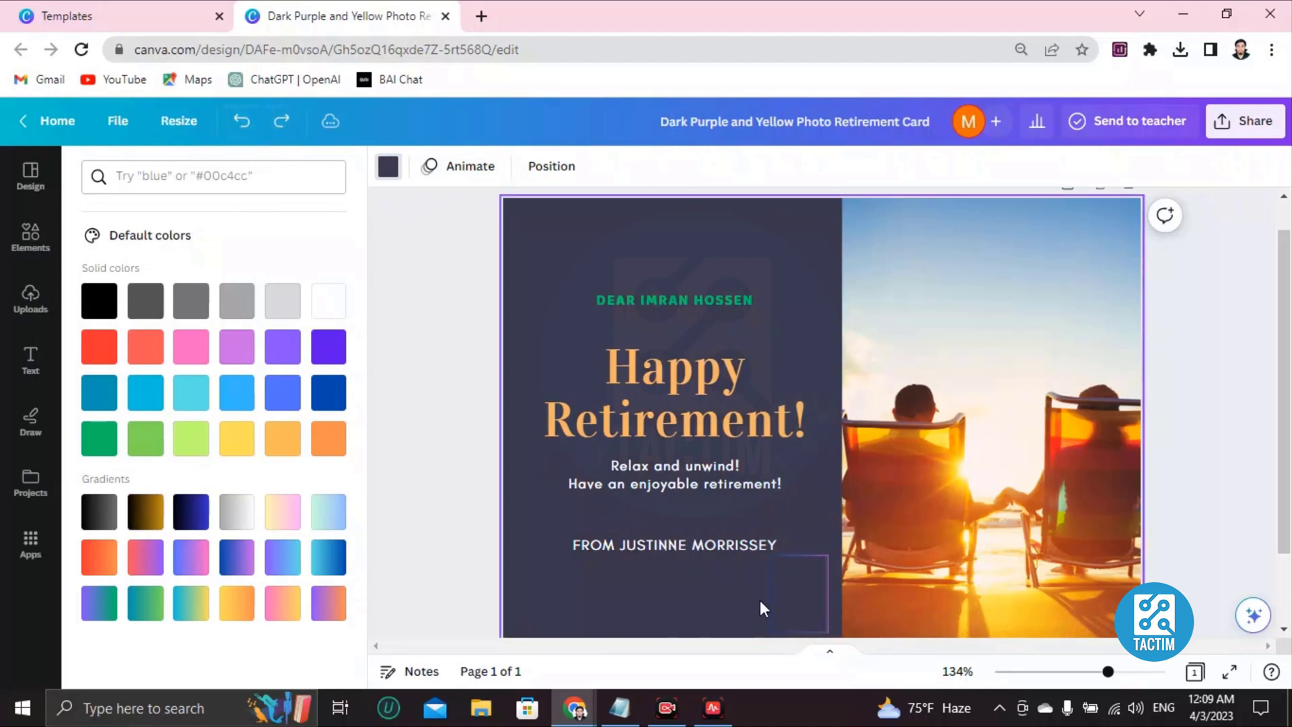
pyautogui.click(673, 545)
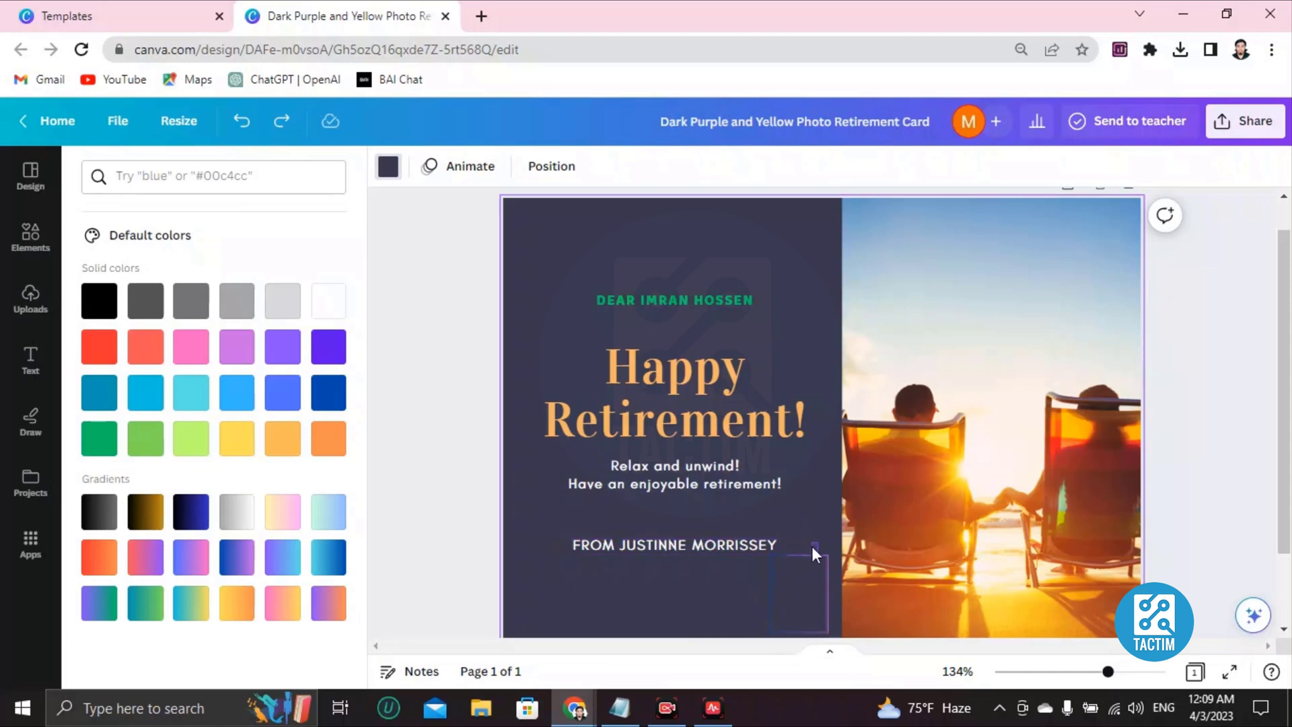
pyautogui.click(31, 240)
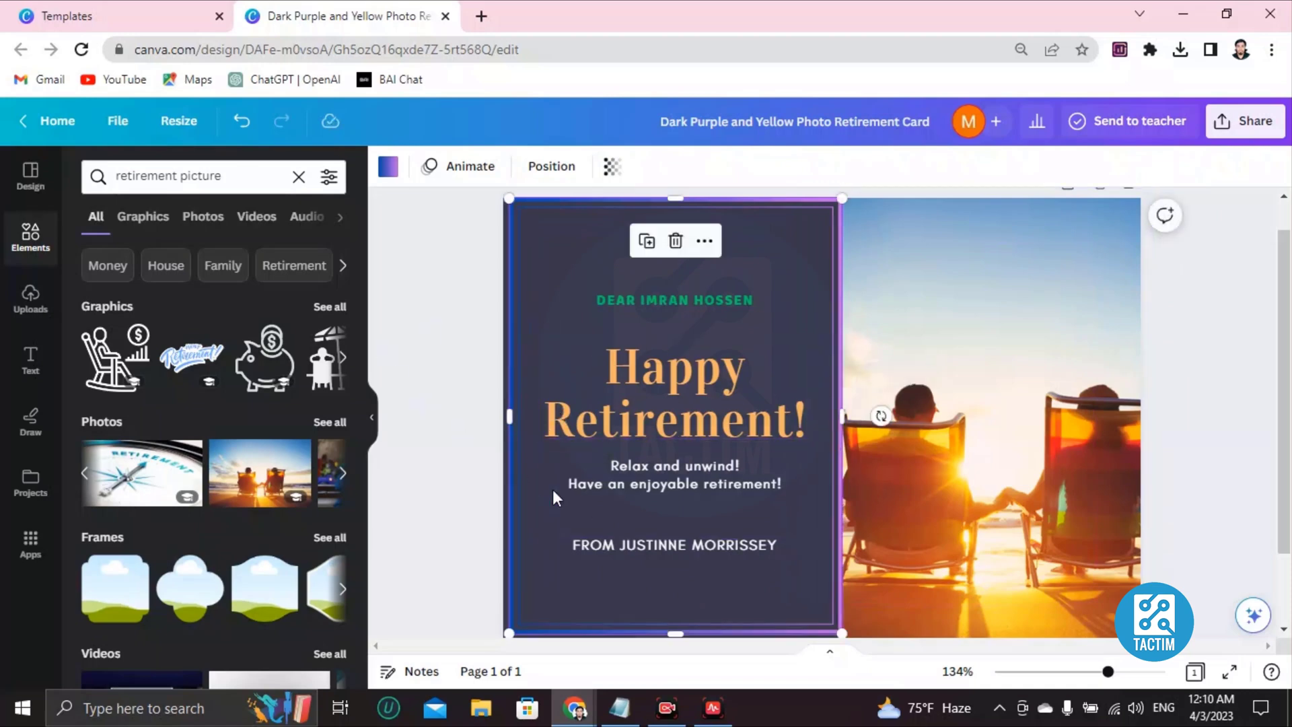
pyautogui.click(1245, 121)
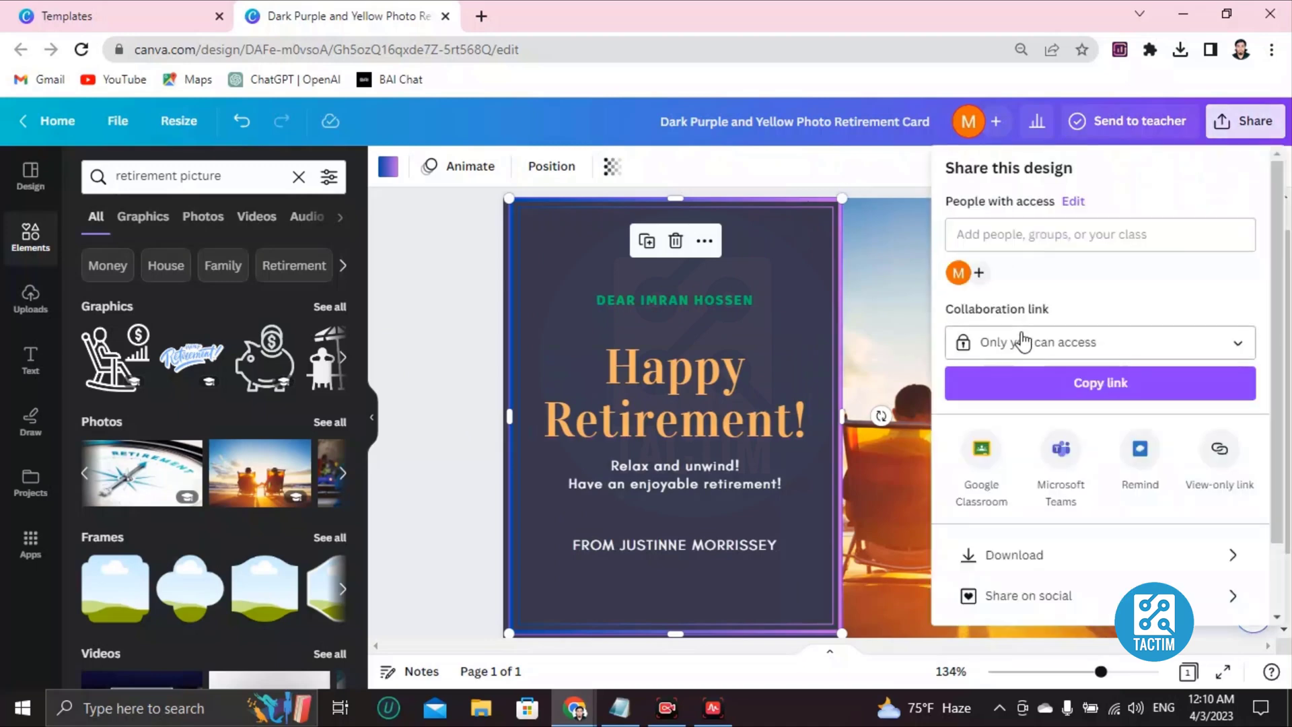
pyautogui.click(1013, 554)
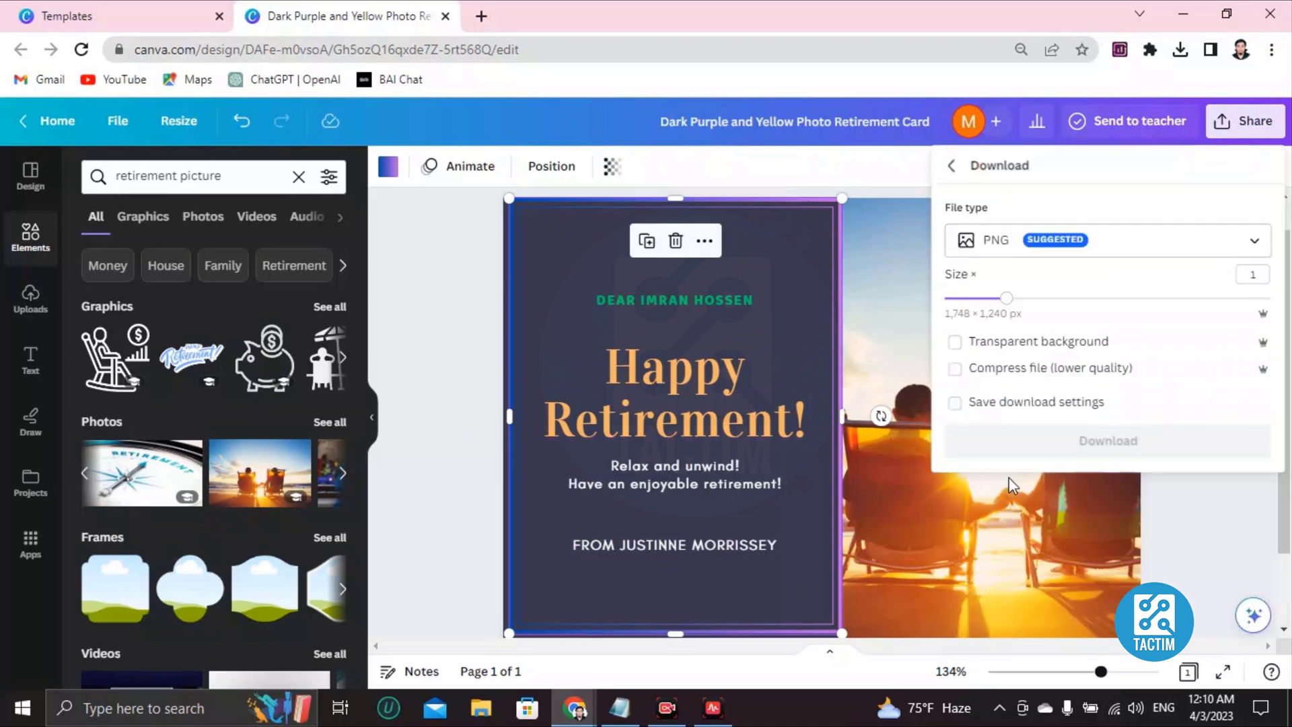
pyautogui.click(1106, 240)
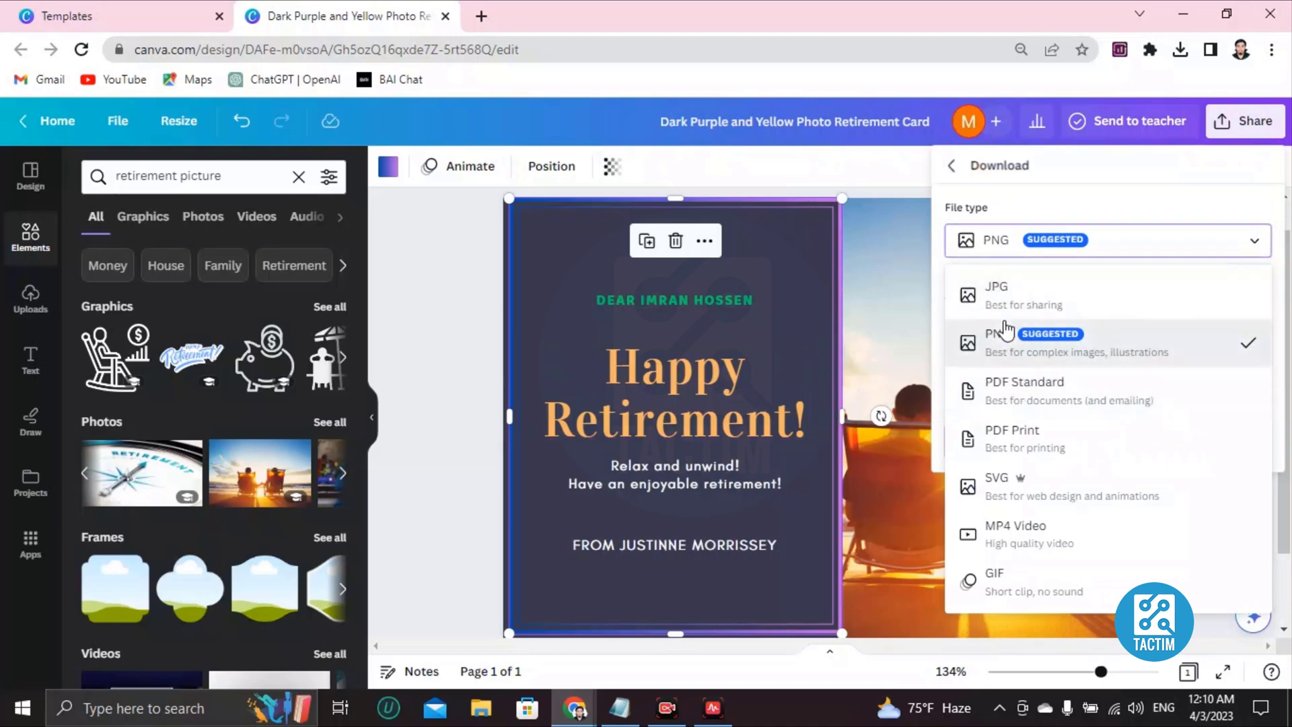
pyautogui.click(1003, 333)
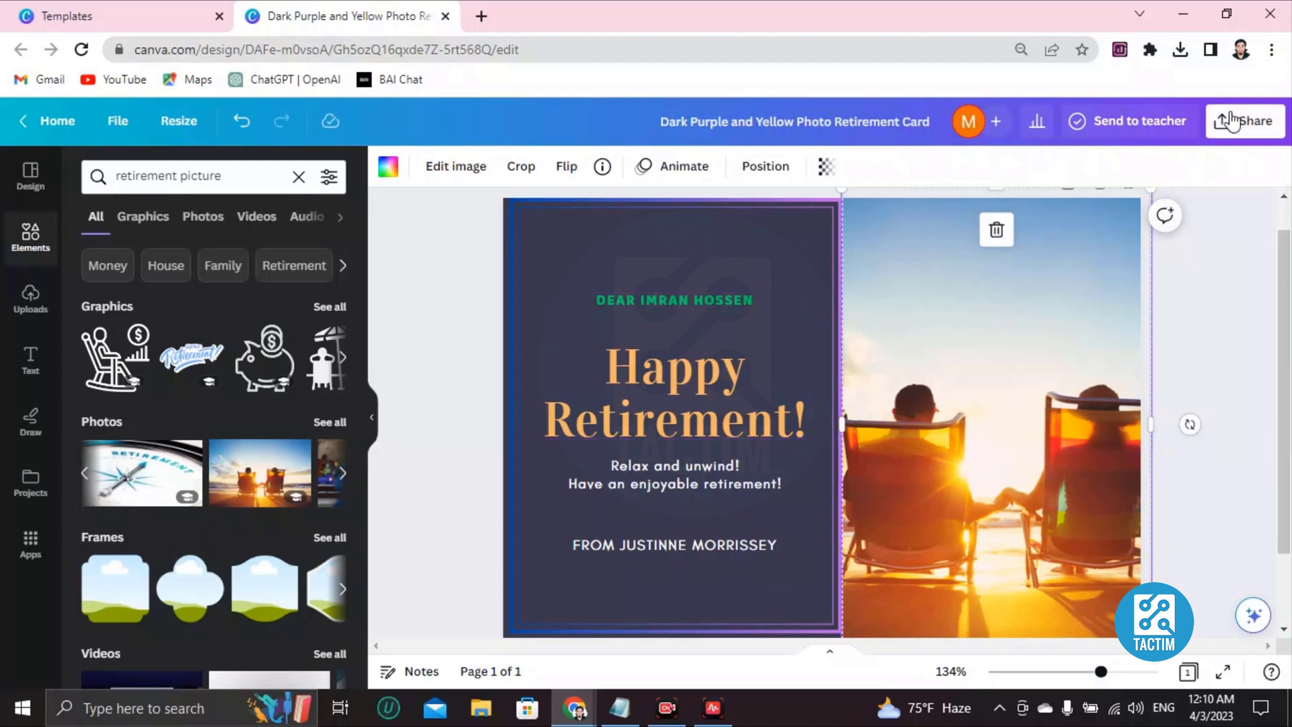
pyautogui.click(1245, 121)
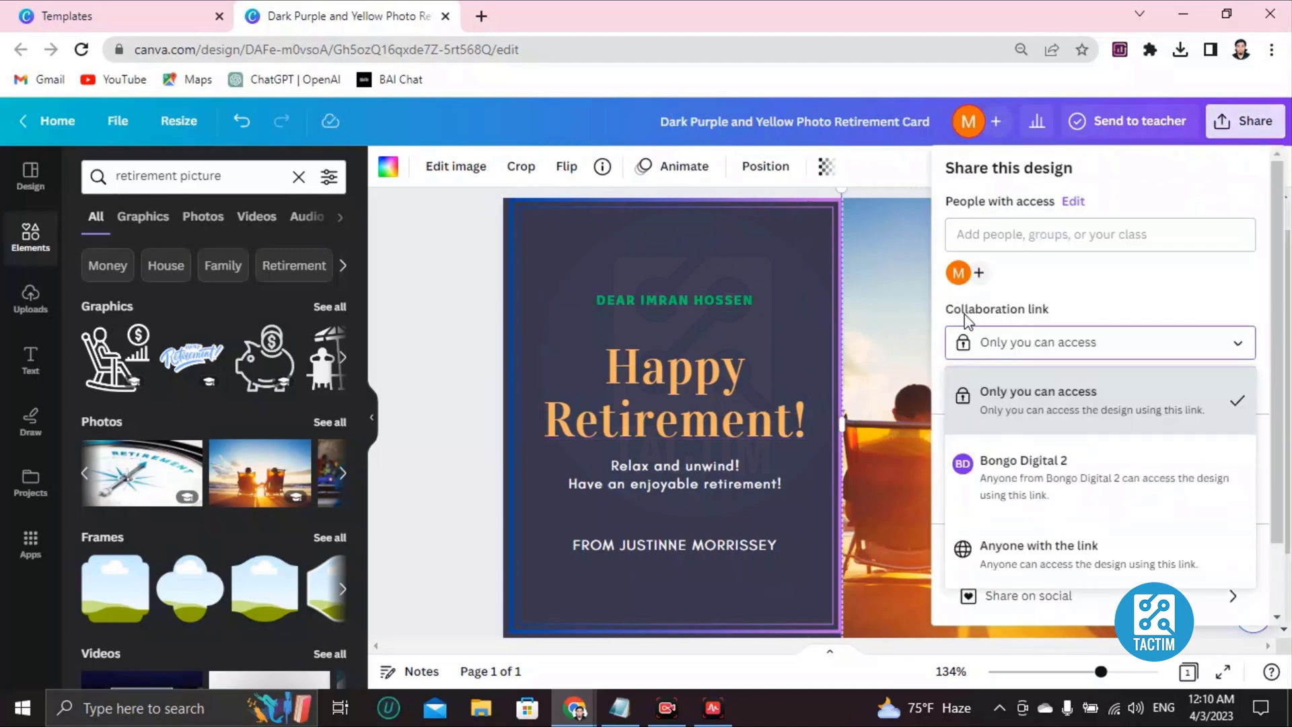
pyautogui.moveTo(1029, 492)
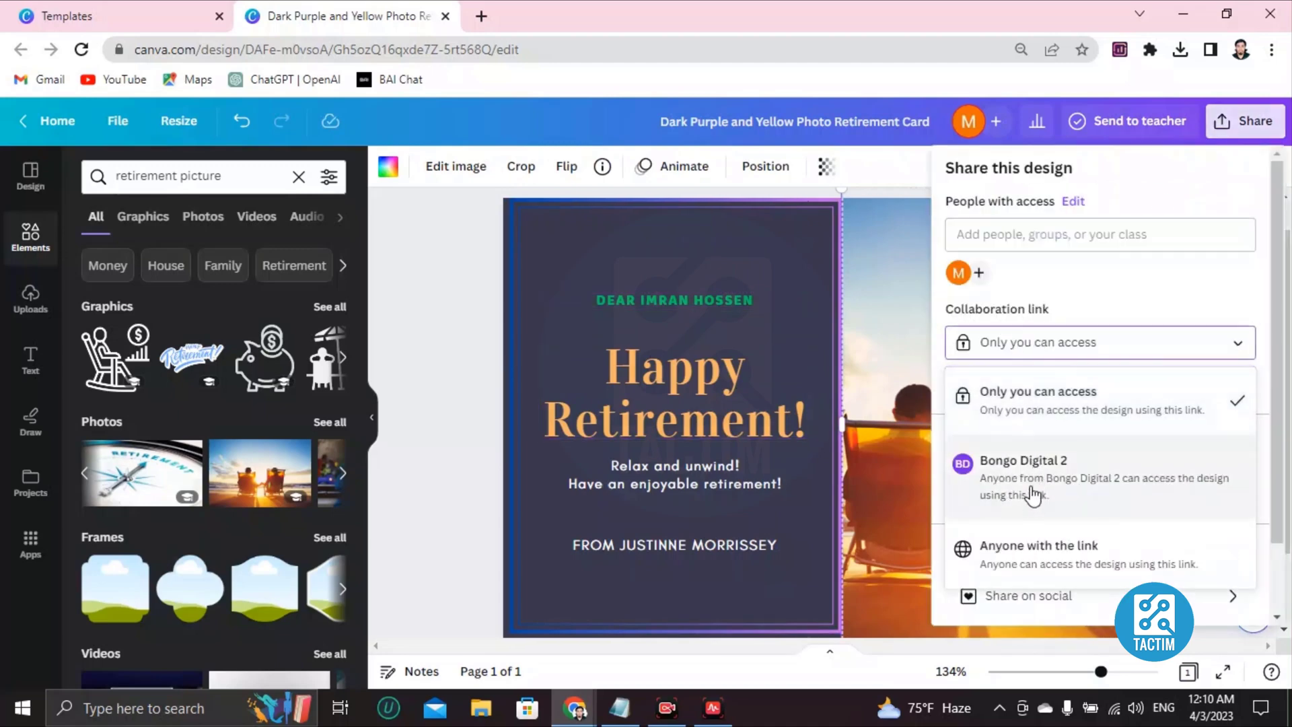
pyautogui.moveTo(1141, 573)
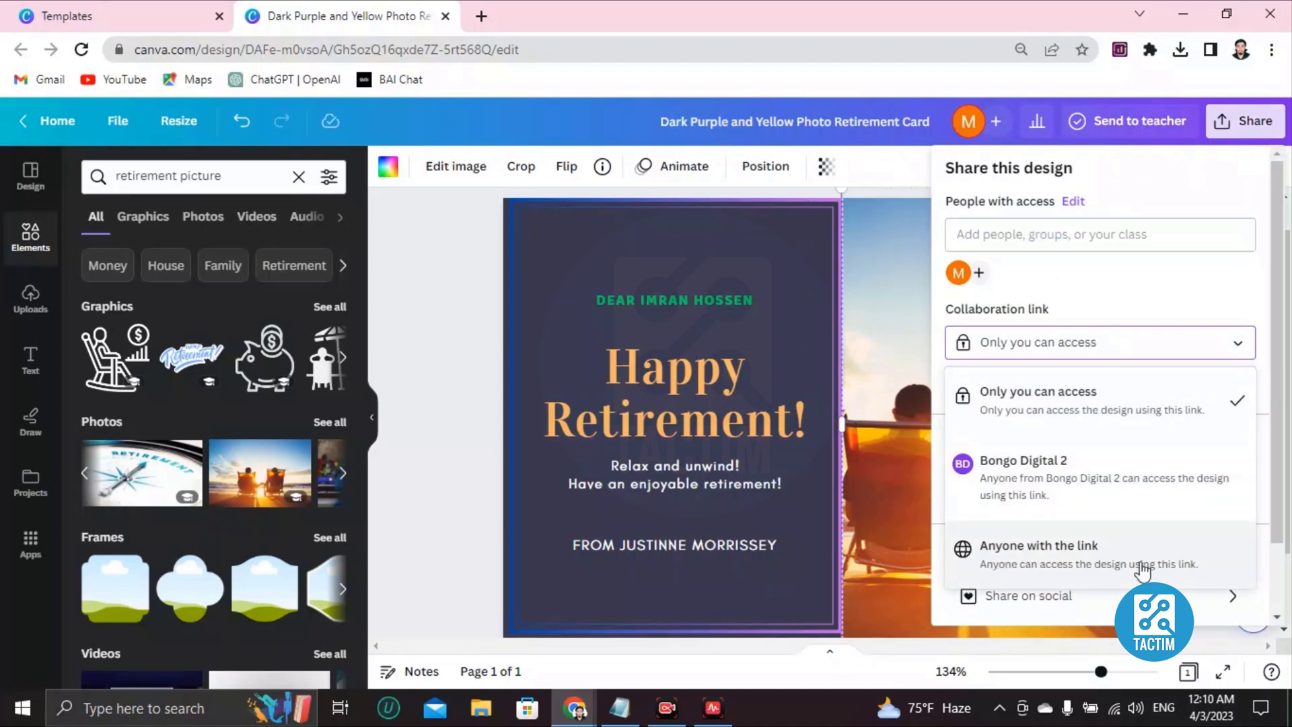
pyautogui.click(1037, 553)
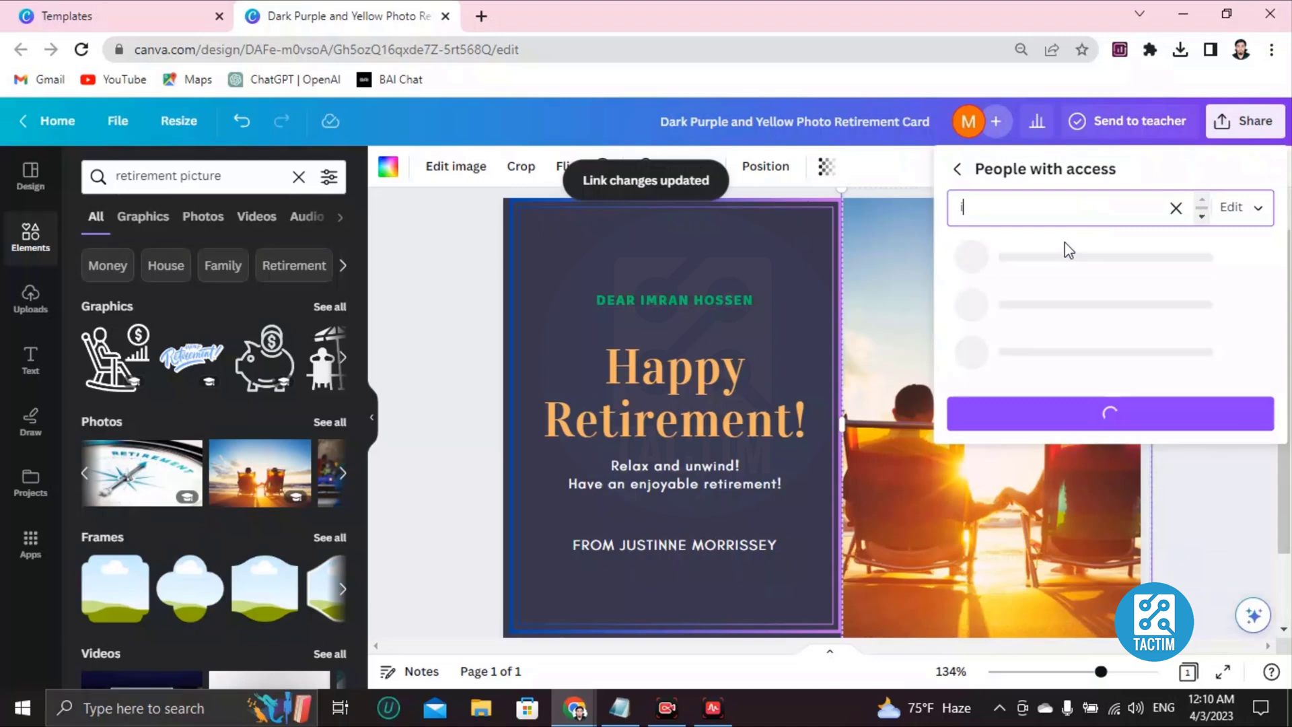
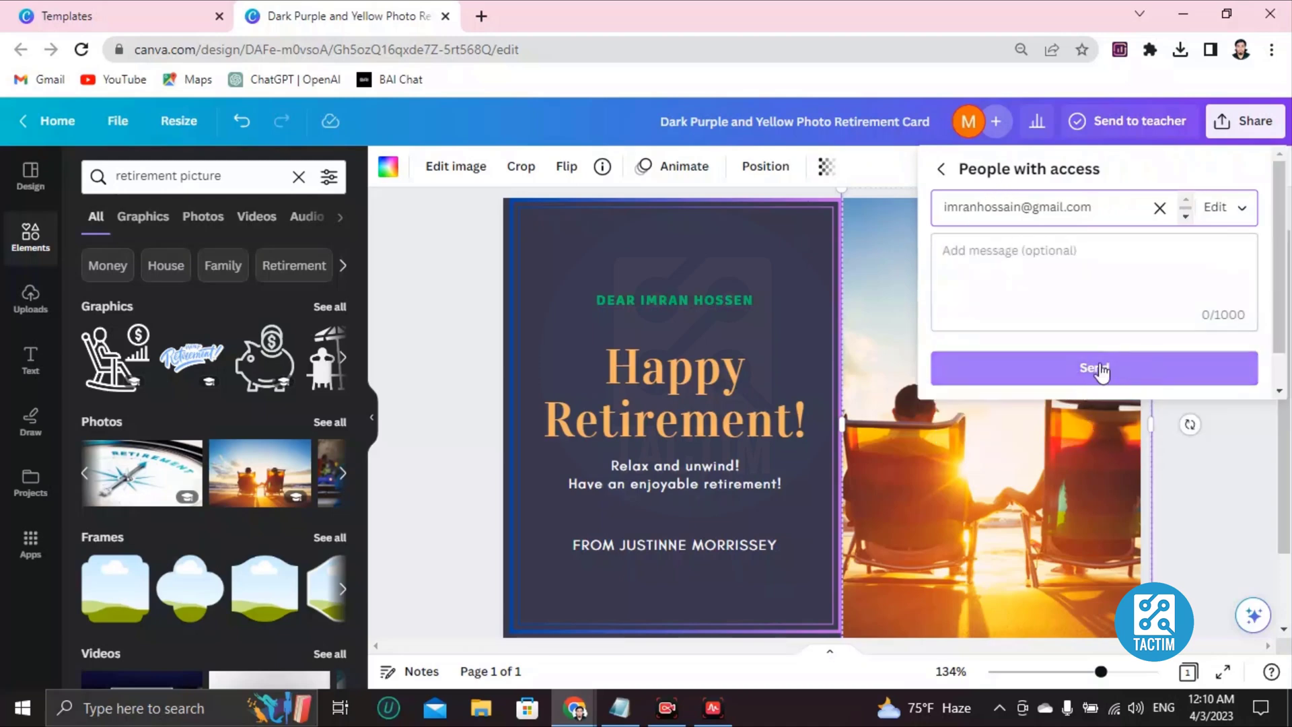
pyautogui.moveTo(1180, 239)
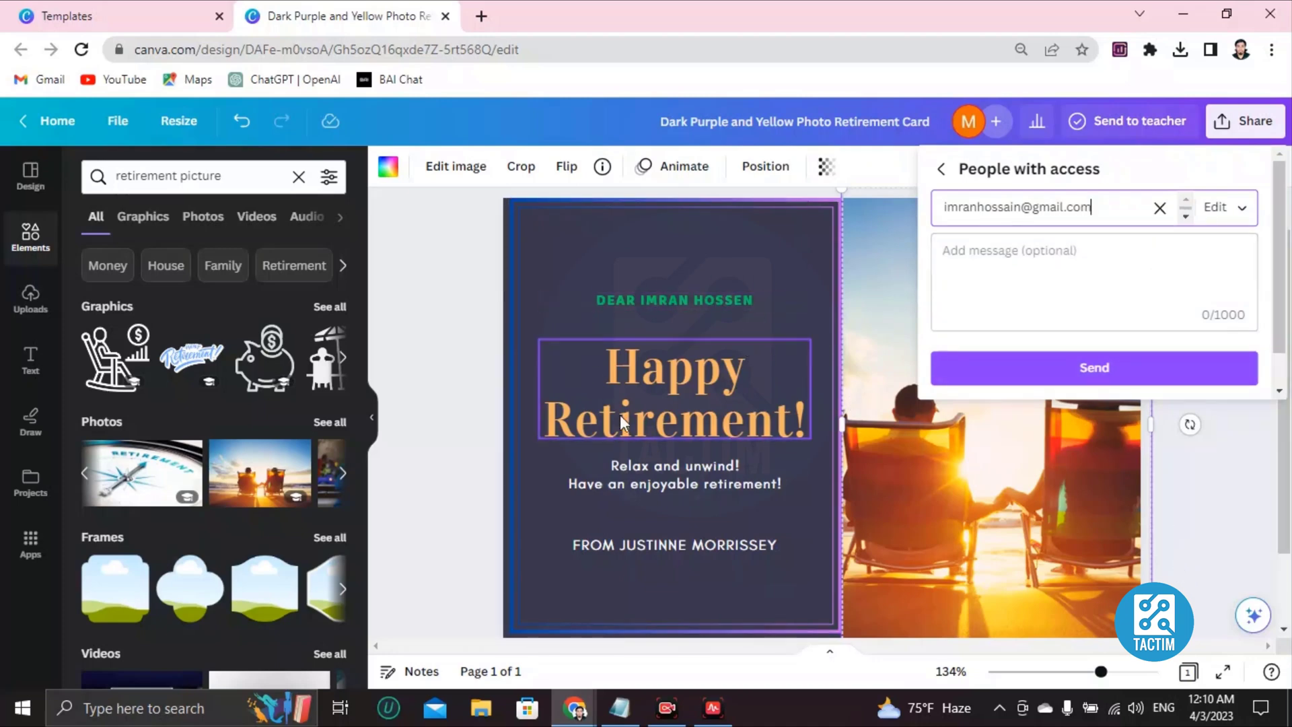
pyautogui.moveTo(1137, 368)
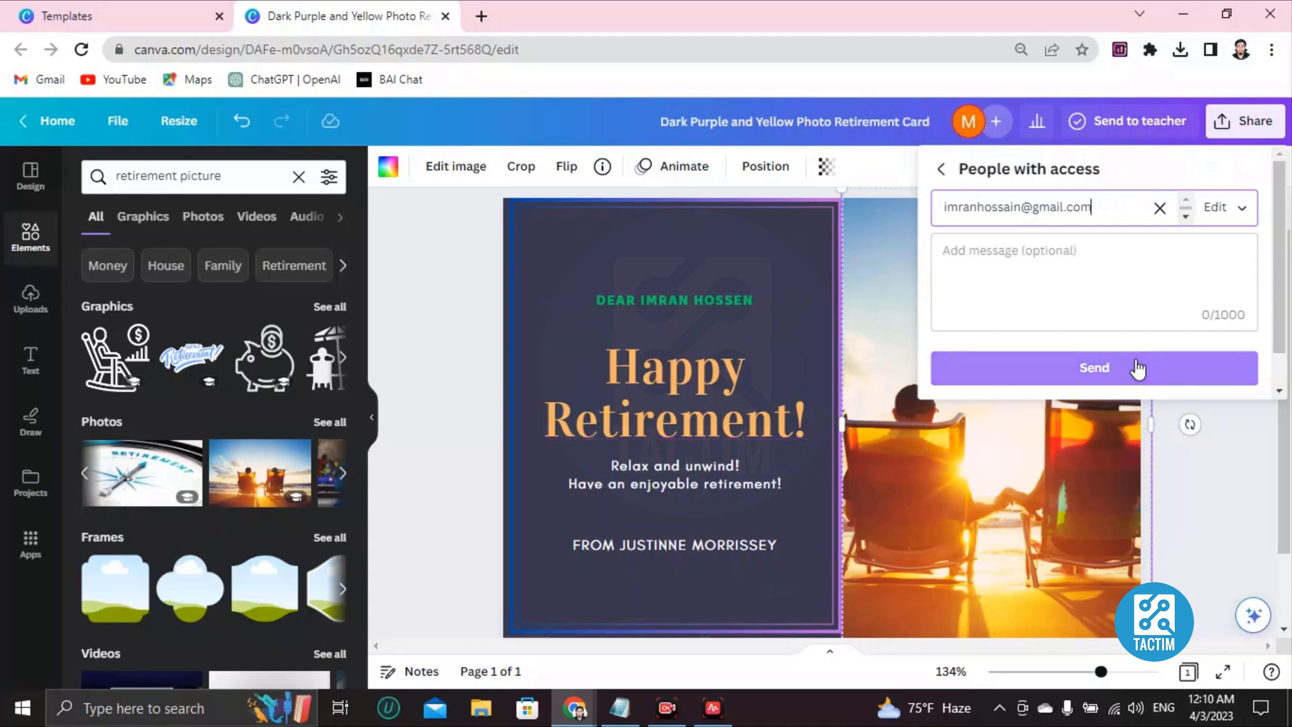